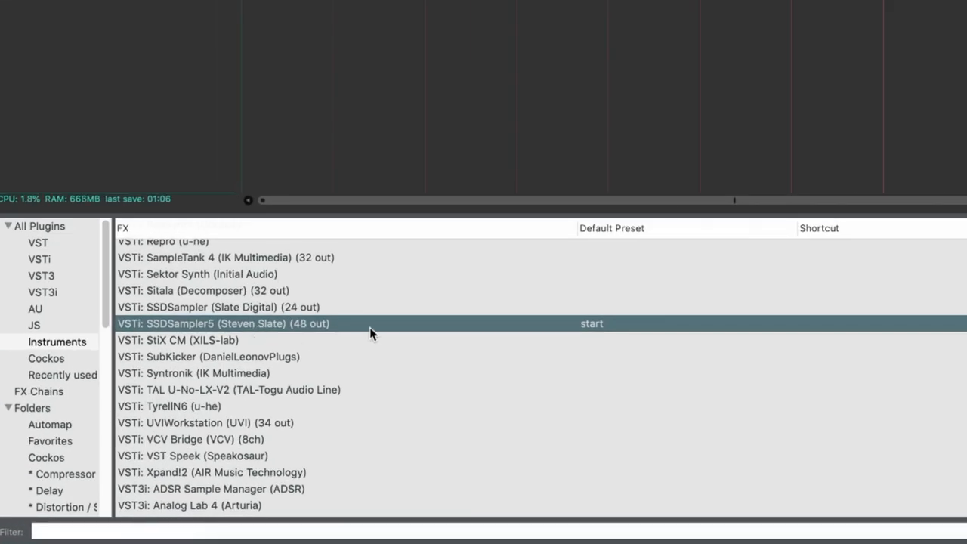
{"action": "mouse_move", "coordinate": [355, 329]}
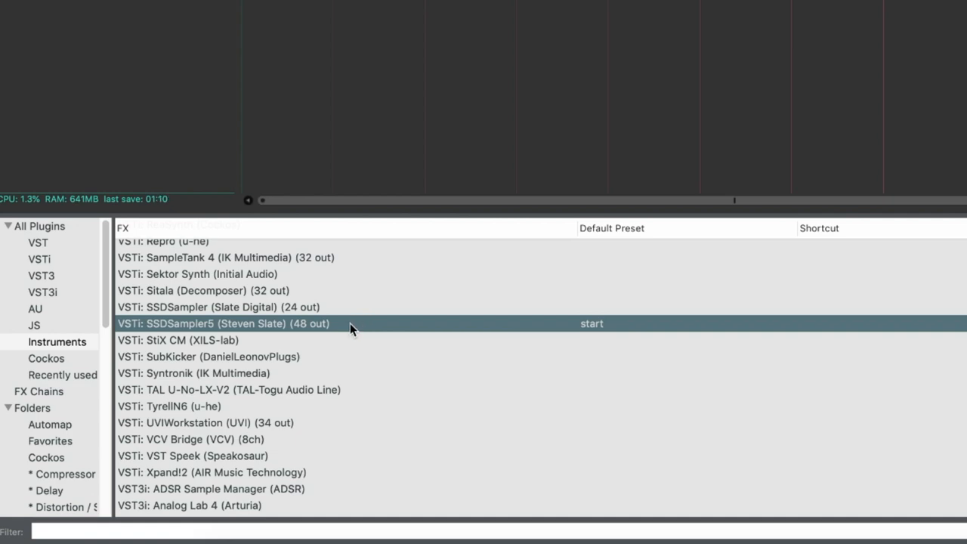
Step: Add VSTi SSDSampler5 (48 out) to the track from the Instruments list
{"action": "double_click", "coordinate": [222, 324]}
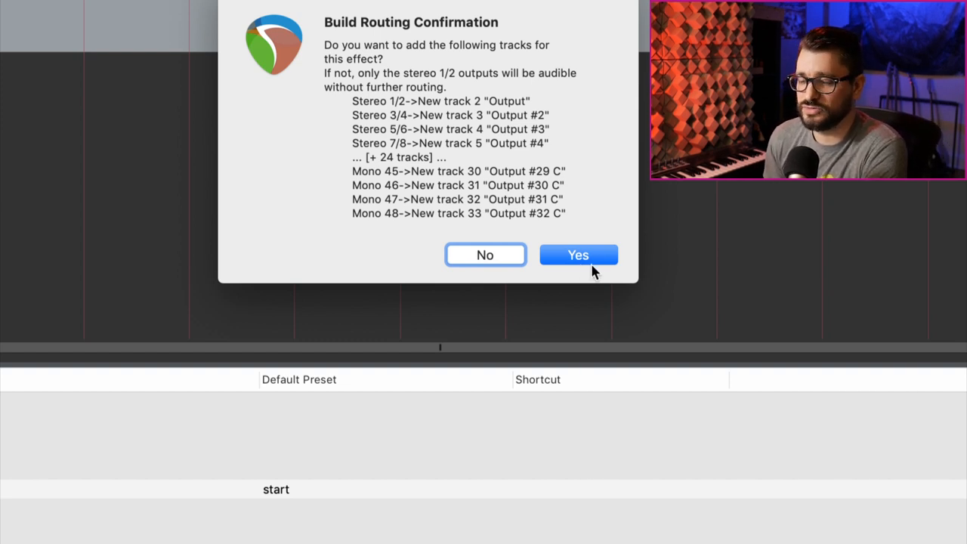
{"action": "mouse_move", "coordinate": [350, 310]}
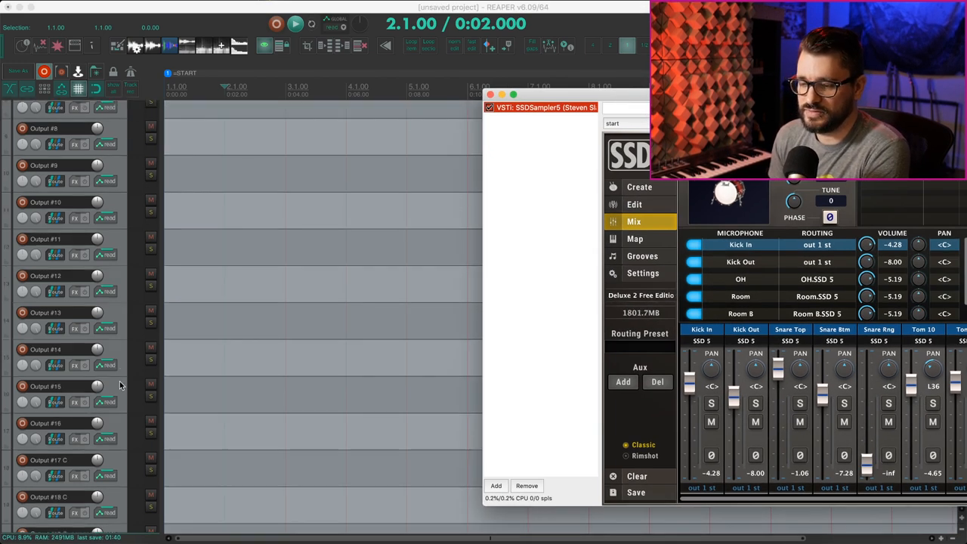
Step: Scroll down through the newly built SSD5 output tracks
{"action": "scroll", "scroll_direction": "down", "scroll_amount": 3}
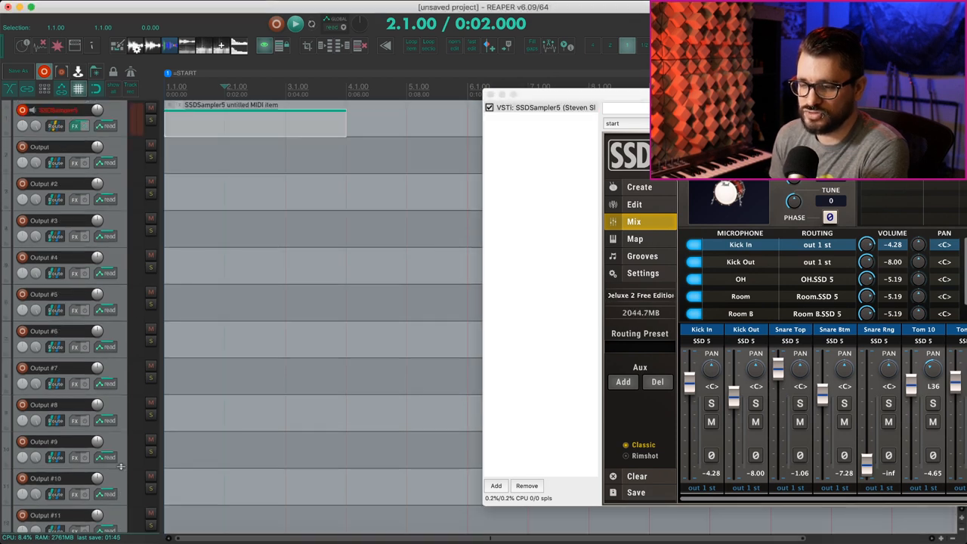
{"action": "scroll", "scroll_direction": "down", "scroll_amount": 3}
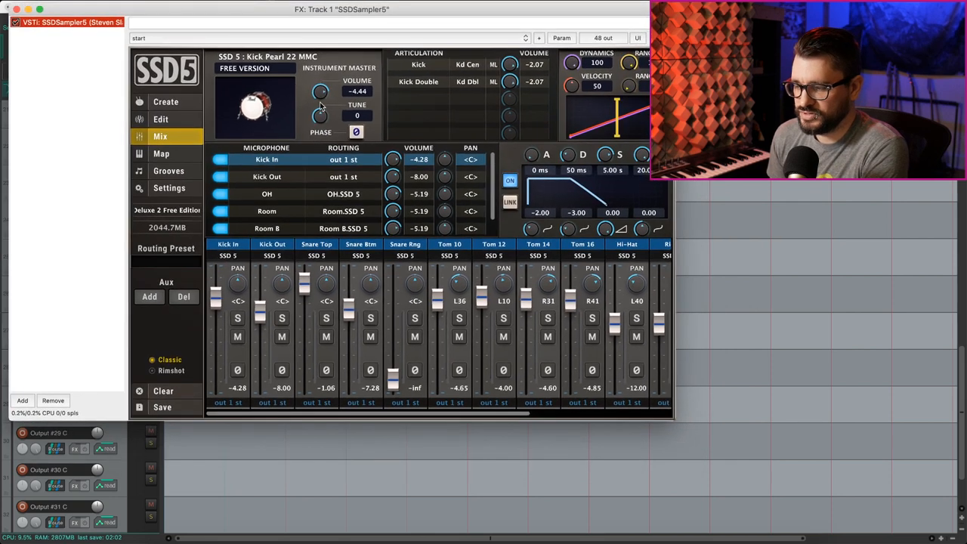
{"action": "mouse_move", "coordinate": [339, 335]}
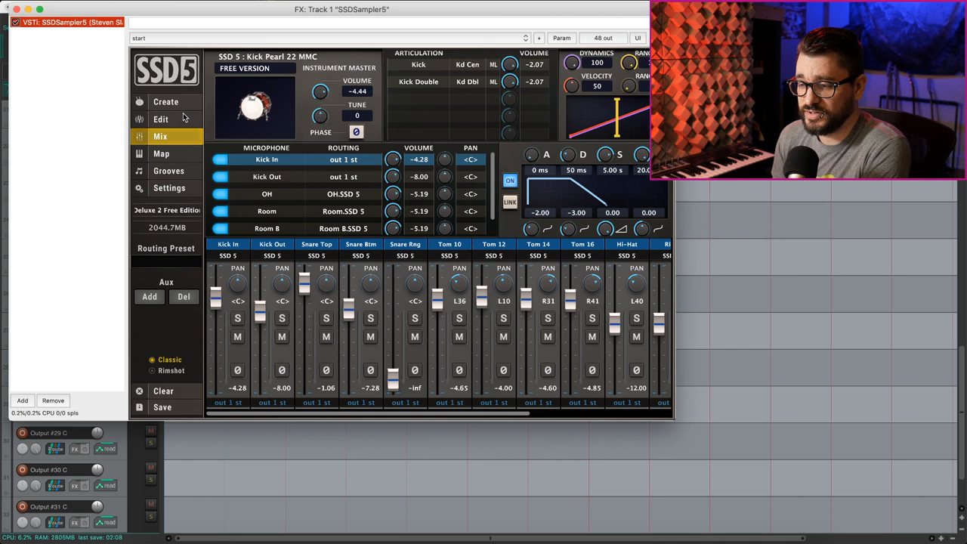
Step: Load the Deluxe 2 Free Hugo kit preset in SSD5 and select its snare instrument
{"action": "left_click", "coordinate": [161, 118]}
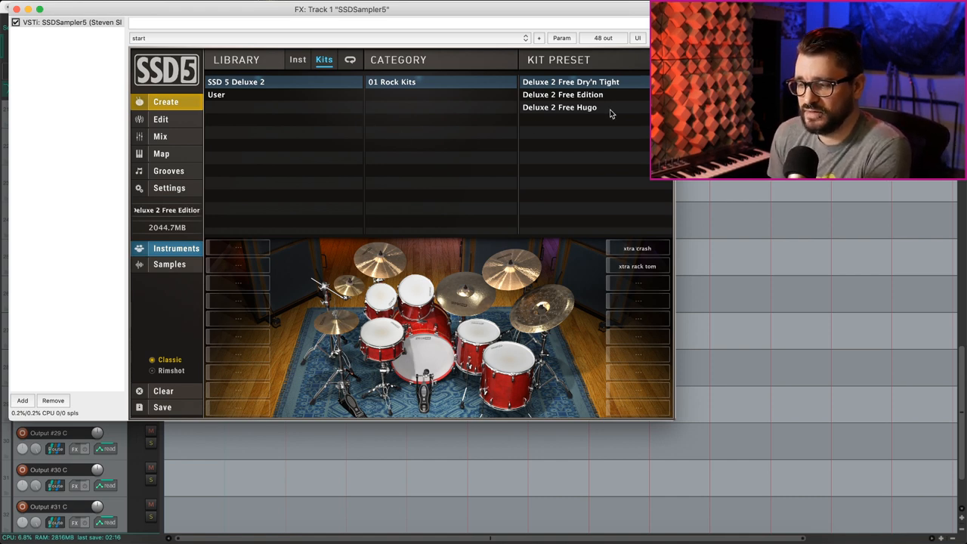
{"action": "left_click", "coordinate": [559, 106]}
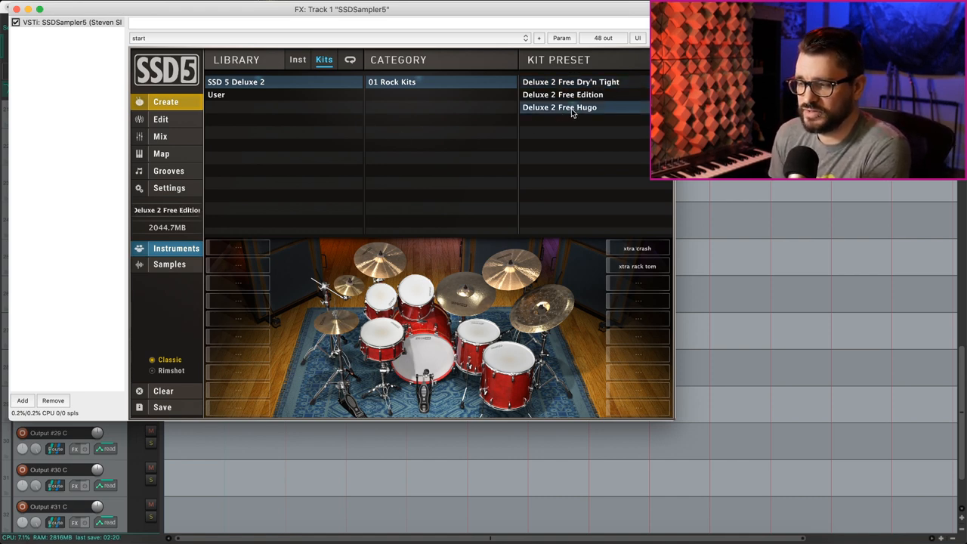
{"action": "left_click", "coordinate": [559, 106]}
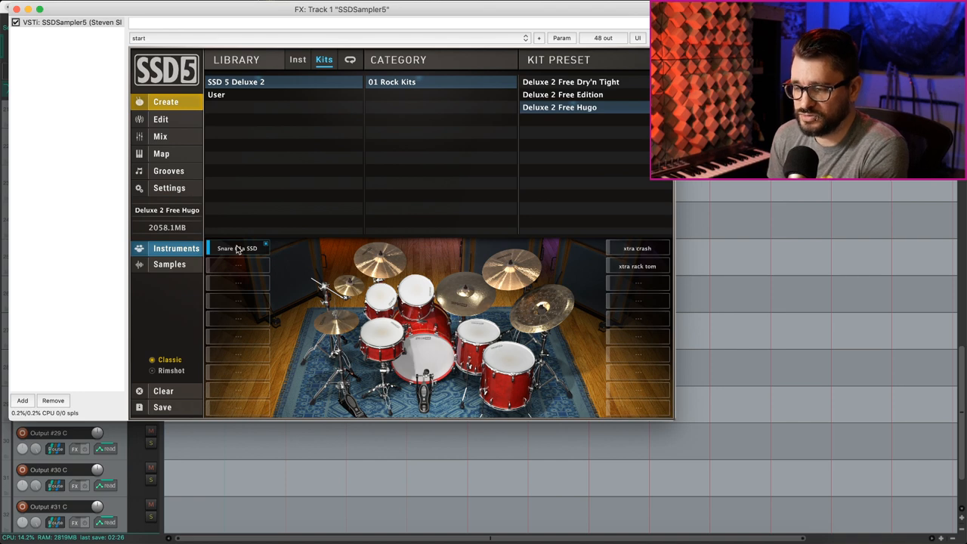
{"action": "left_click", "coordinate": [160, 136]}
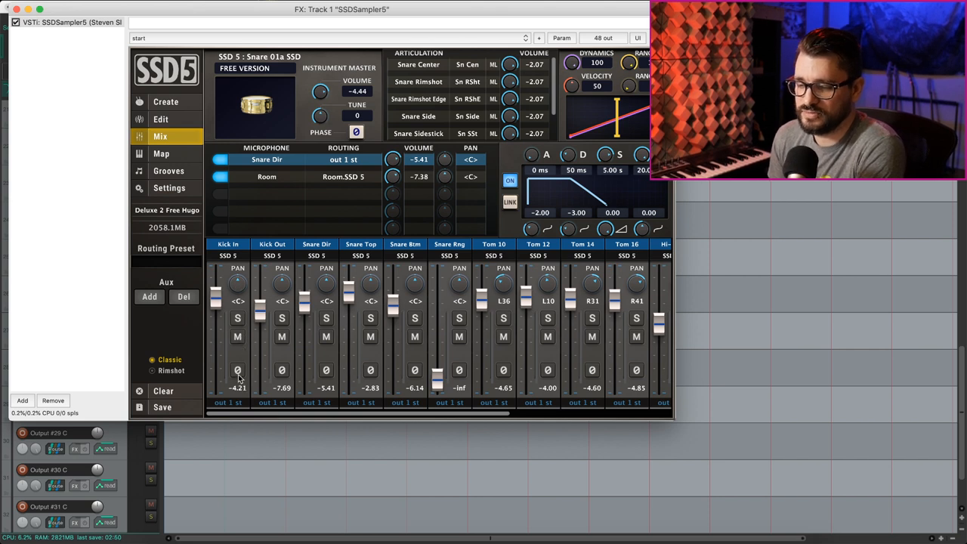
{"action": "mouse_move", "coordinate": [254, 408]}
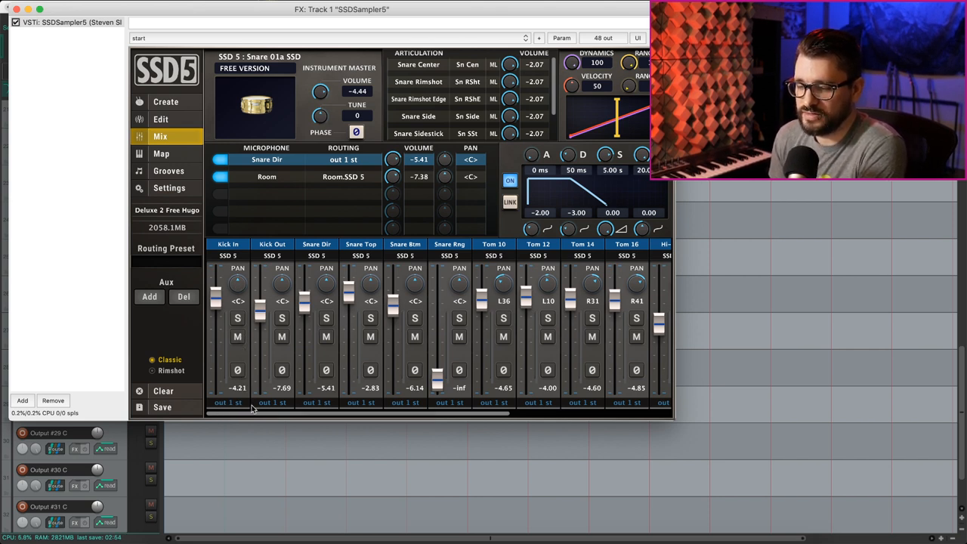
Step: Route Kick In, Kick Out, Snare Dir and Snare Top to mono outputs 17, 18, 19 and 20
{"action": "left_click", "coordinate": [228, 401]}
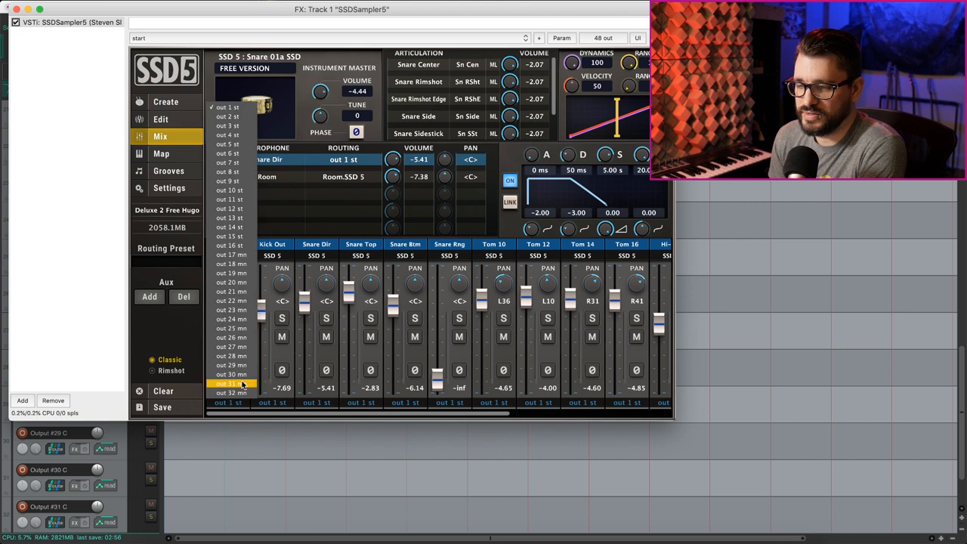
{"action": "mouse_move", "coordinate": [233, 346]}
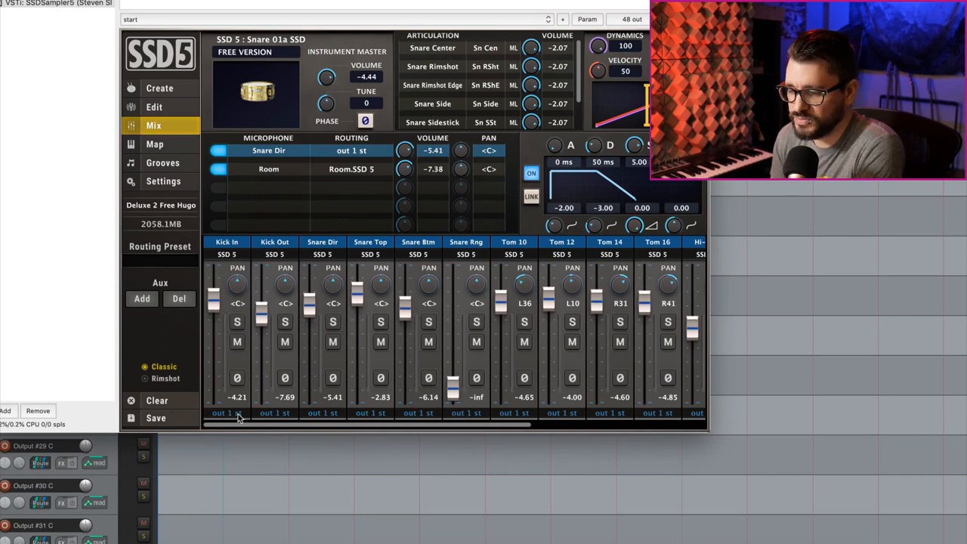
{"action": "left_click", "coordinate": [227, 412]}
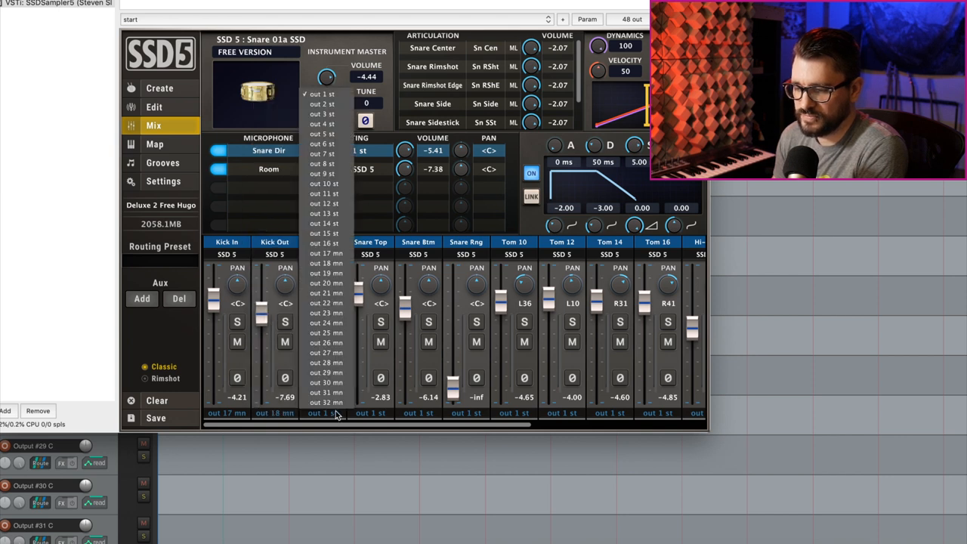
{"action": "left_click", "coordinate": [326, 272]}
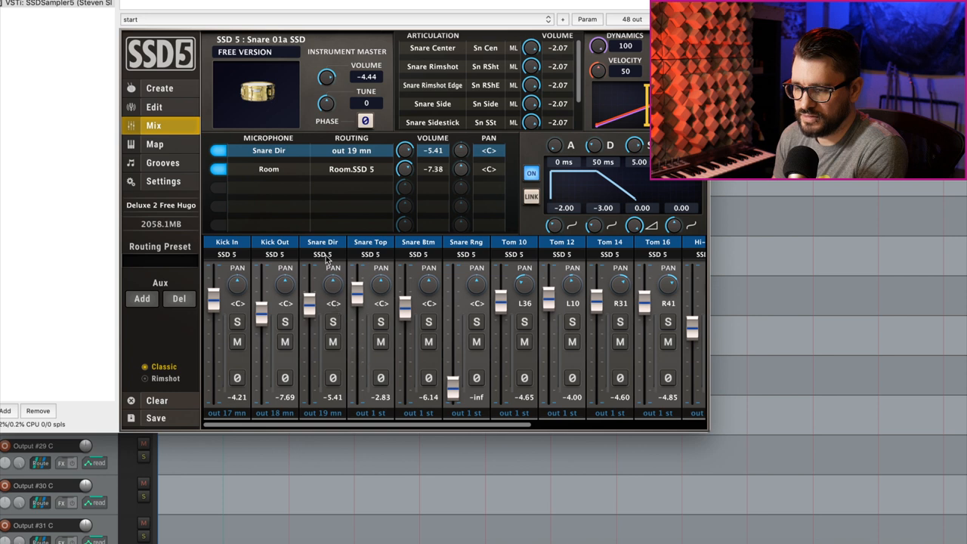
{"action": "left_click", "coordinate": [322, 242]}
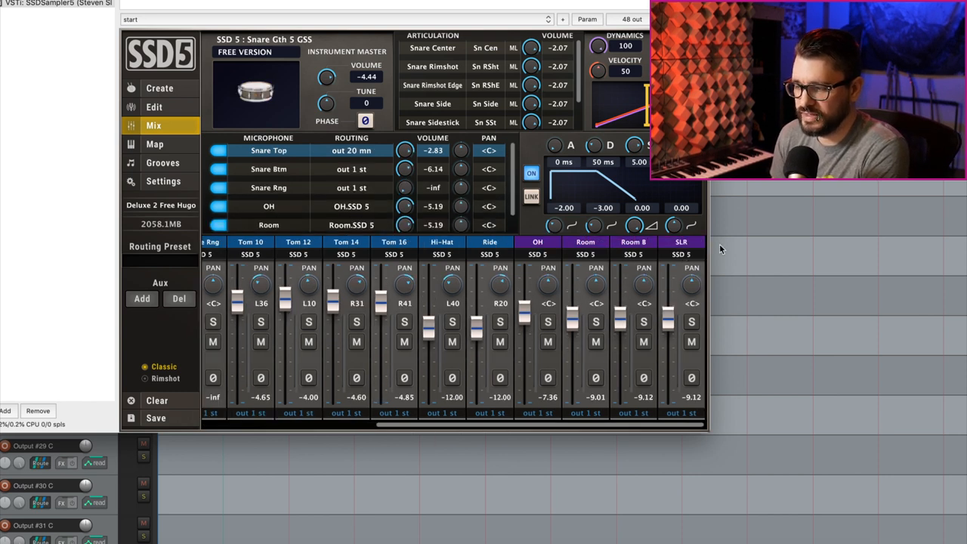
{"action": "left_click", "coordinate": [538, 241]}
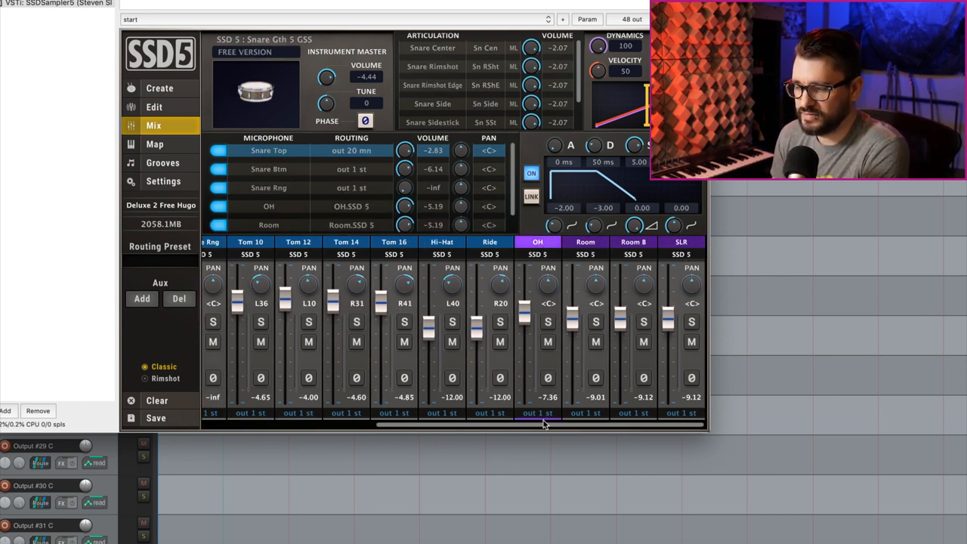
{"action": "mouse_move", "coordinate": [597, 415]}
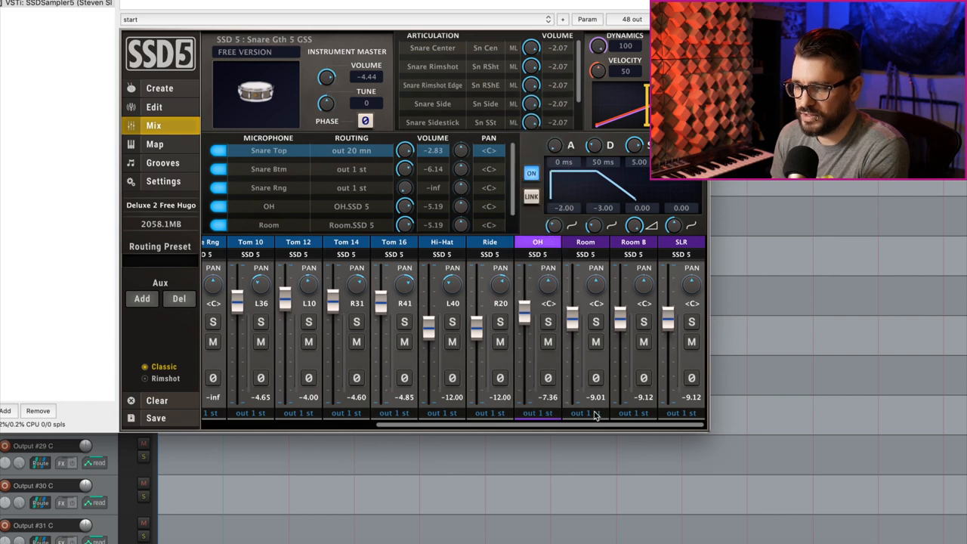
{"action": "left_click", "coordinate": [584, 412]}
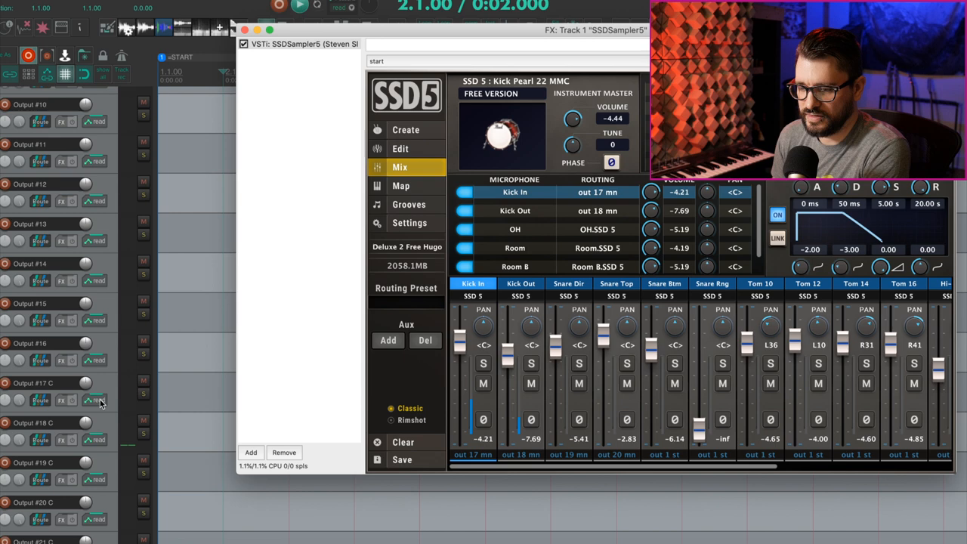
Step: Apply the 02 Mono to Mono Stereo to Stereo routing preset in SSD5
{"action": "left_click", "coordinate": [144, 393]}
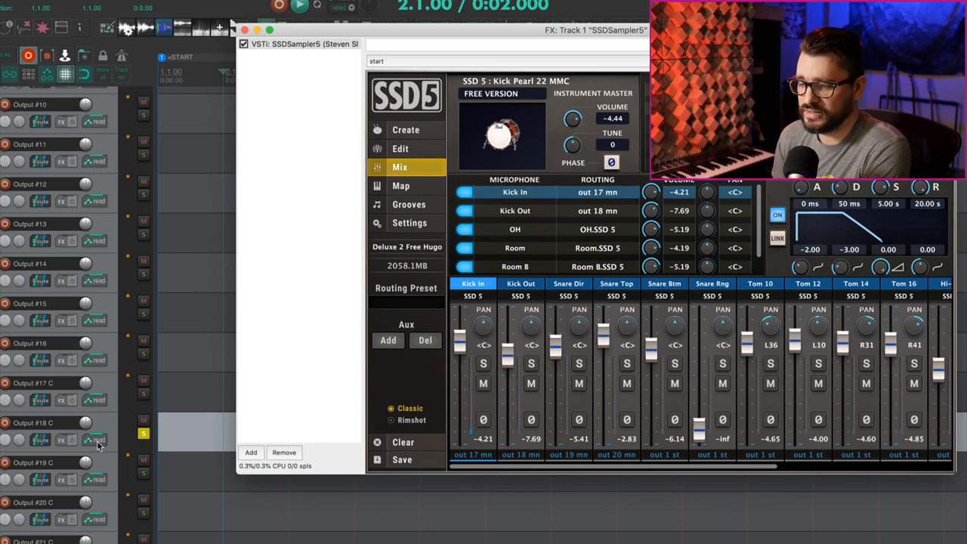
{"action": "left_click", "coordinate": [405, 287]}
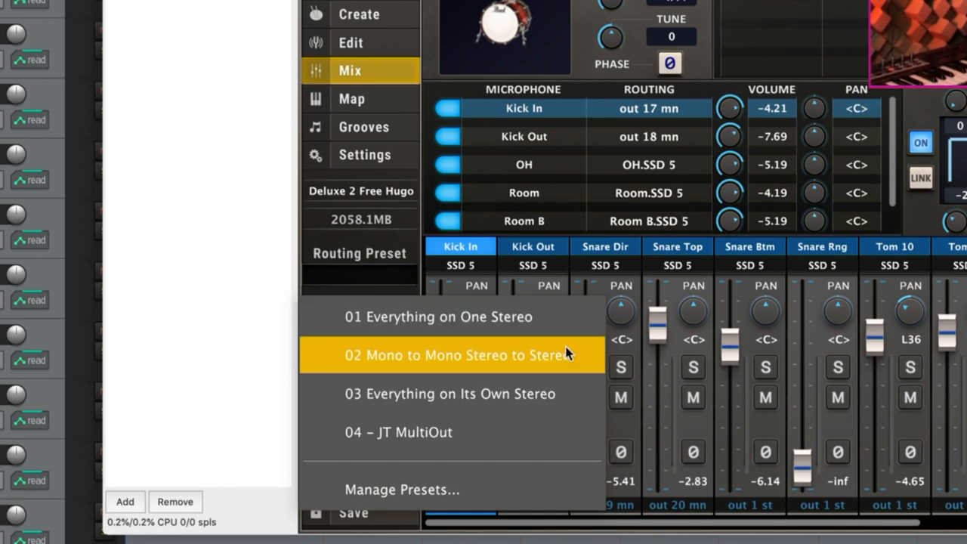
{"action": "mouse_move", "coordinate": [568, 369]}
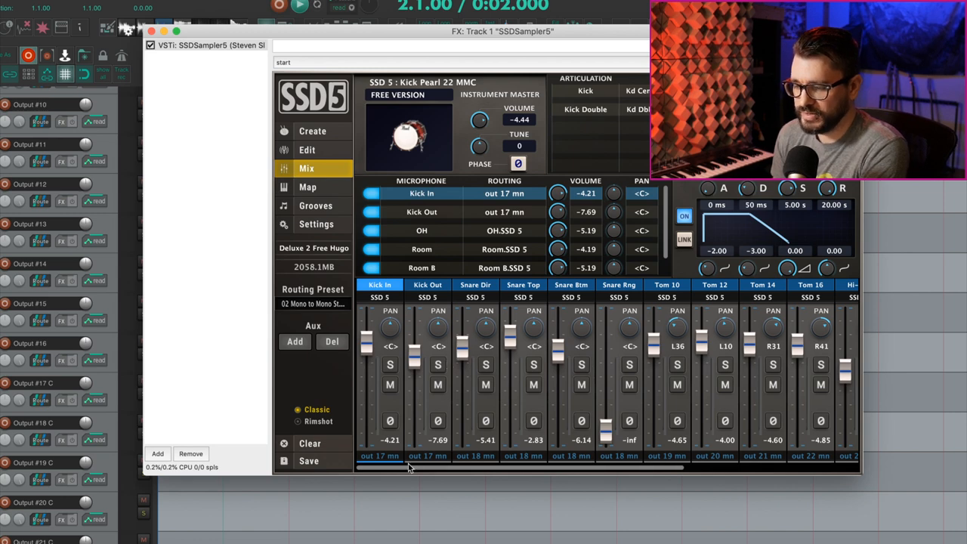
{"action": "mouse_move", "coordinate": [446, 294]}
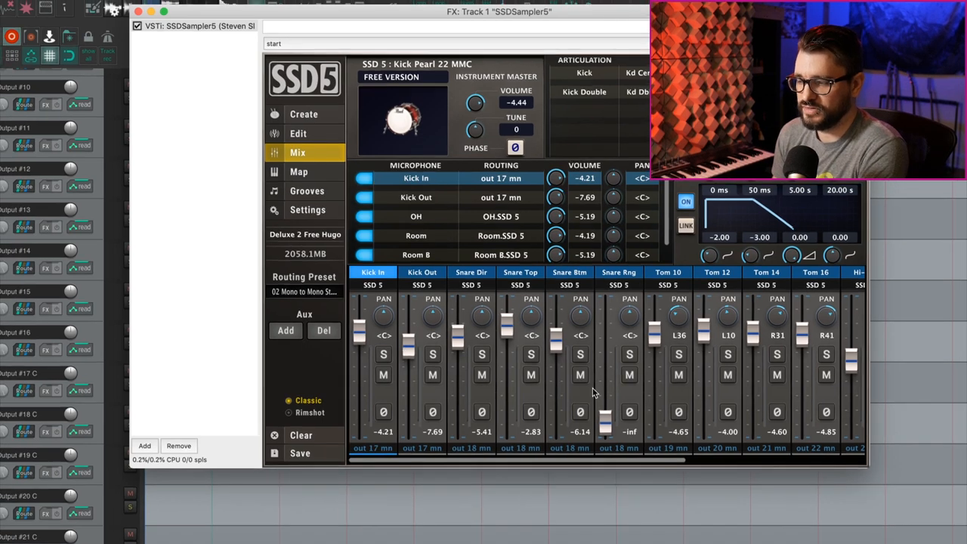
Step: Apply the 04 - JT MultiOut routing preset and select the Kick Out channel
{"action": "left_click", "coordinate": [304, 292]}
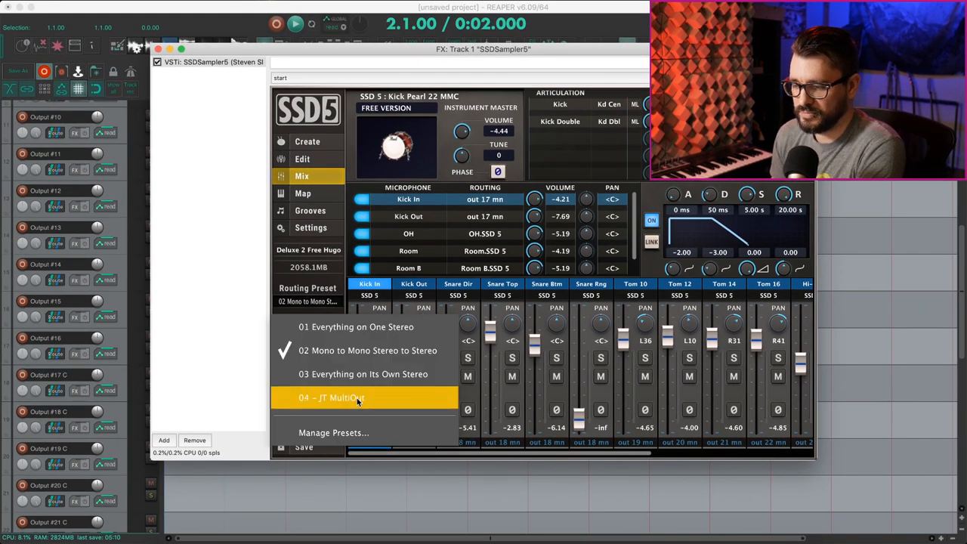
{"action": "left_click", "coordinate": [332, 397]}
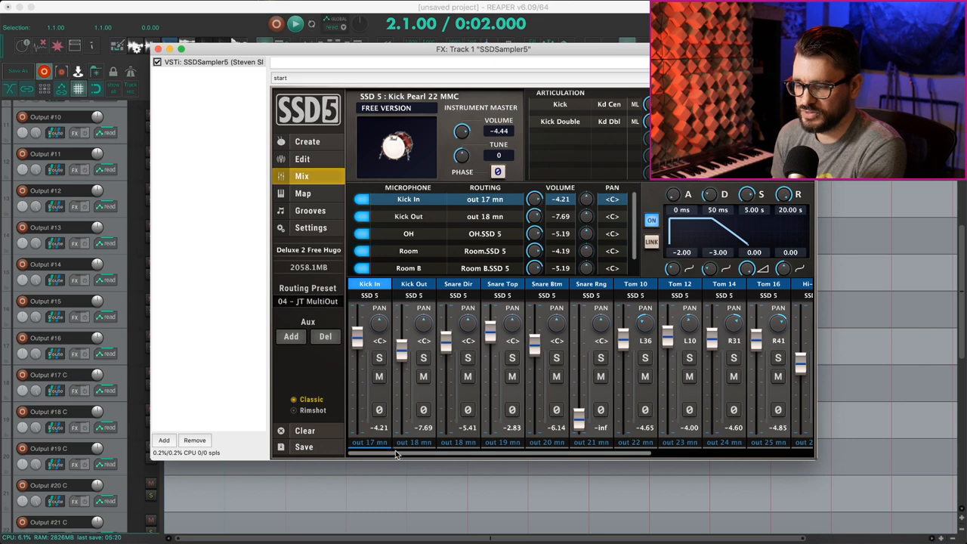
{"action": "left_click", "coordinate": [415, 284]}
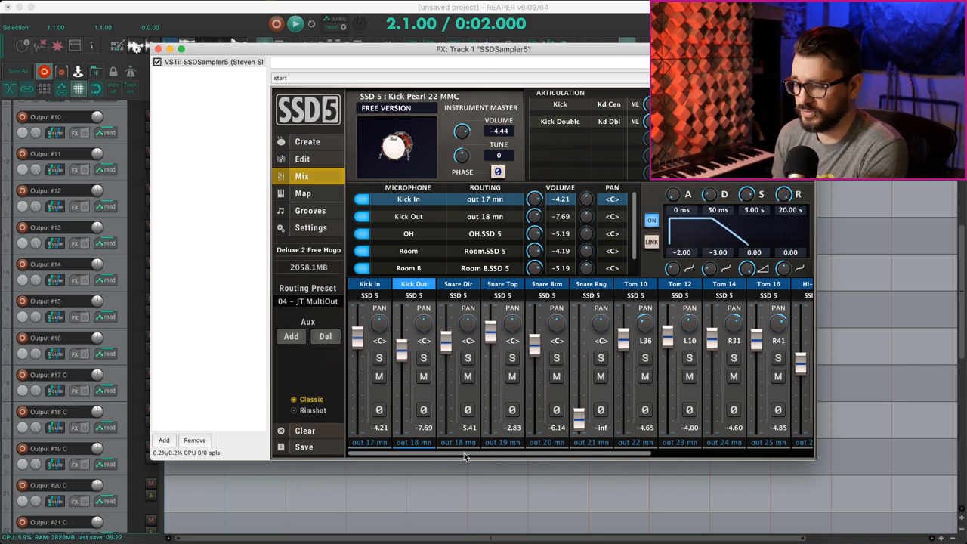
{"action": "scroll", "scroll_direction": "right", "scroll_amount": 3}
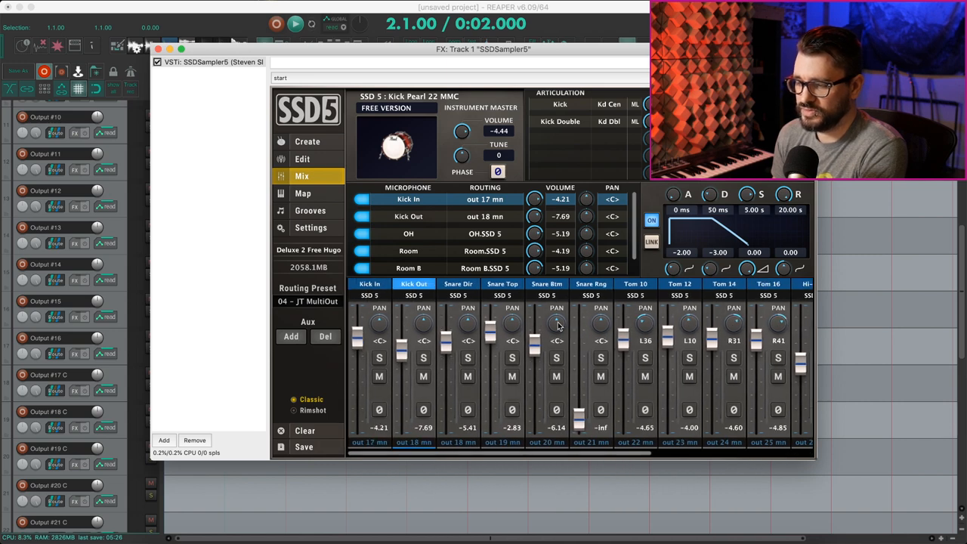
{"action": "mouse_move", "coordinate": [534, 450]}
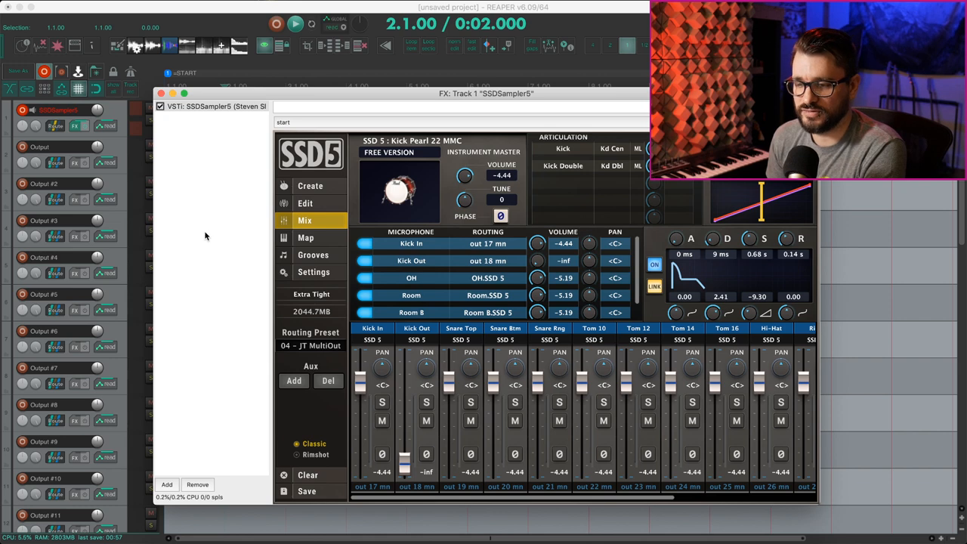
{"action": "mouse_move", "coordinate": [124, 164]}
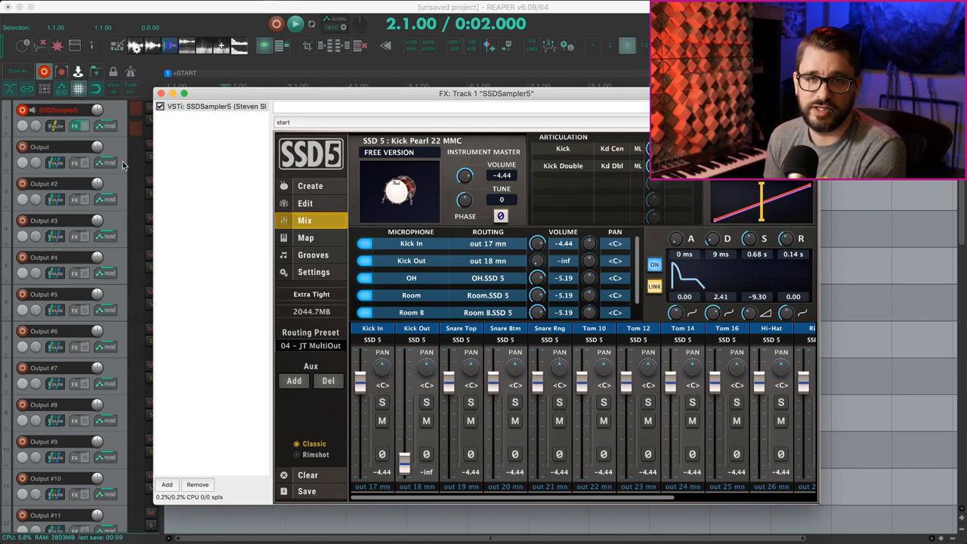
{"action": "mouse_move", "coordinate": [106, 163]}
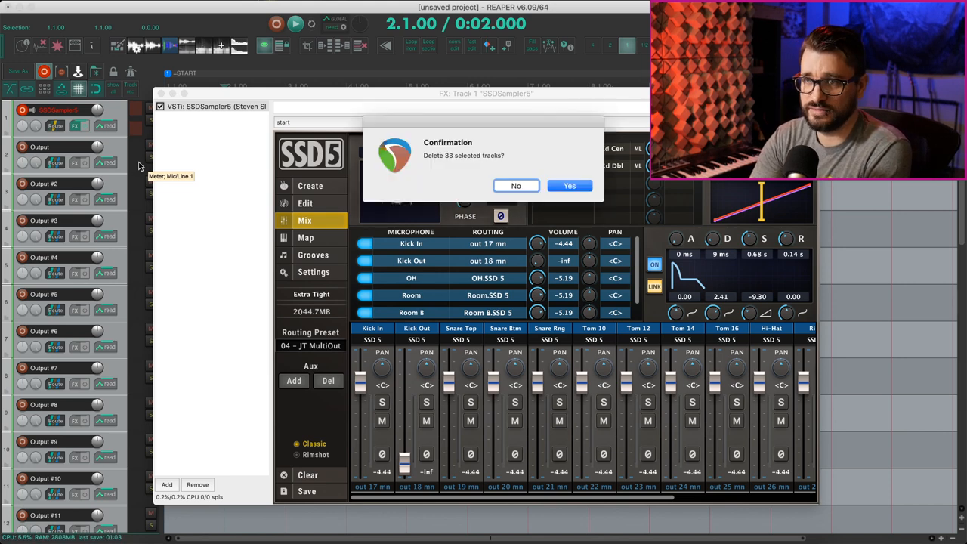
Step: Delete the 33 old tracks and insert the SSD 5.5 Multi track template
{"action": "left_click", "coordinate": [569, 186]}
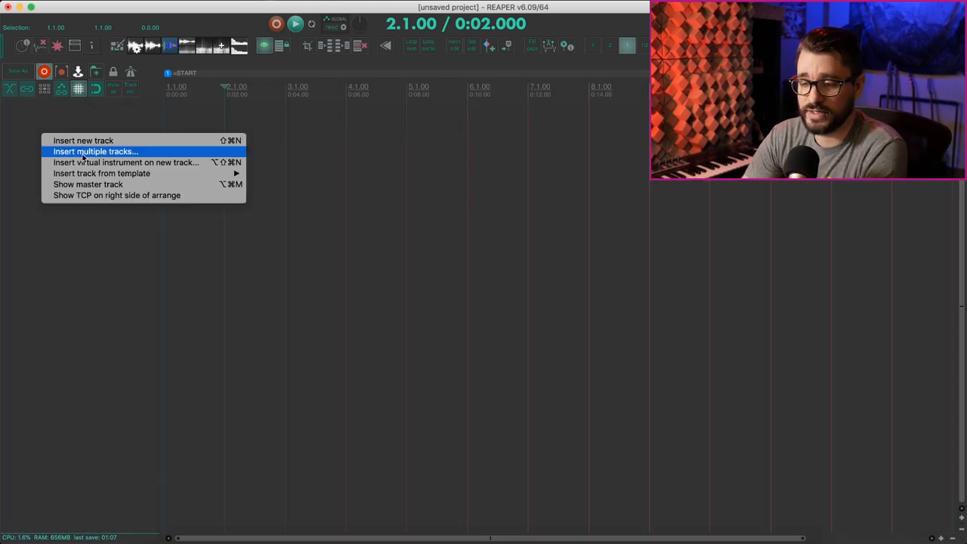
{"action": "mouse_move", "coordinate": [101, 173]}
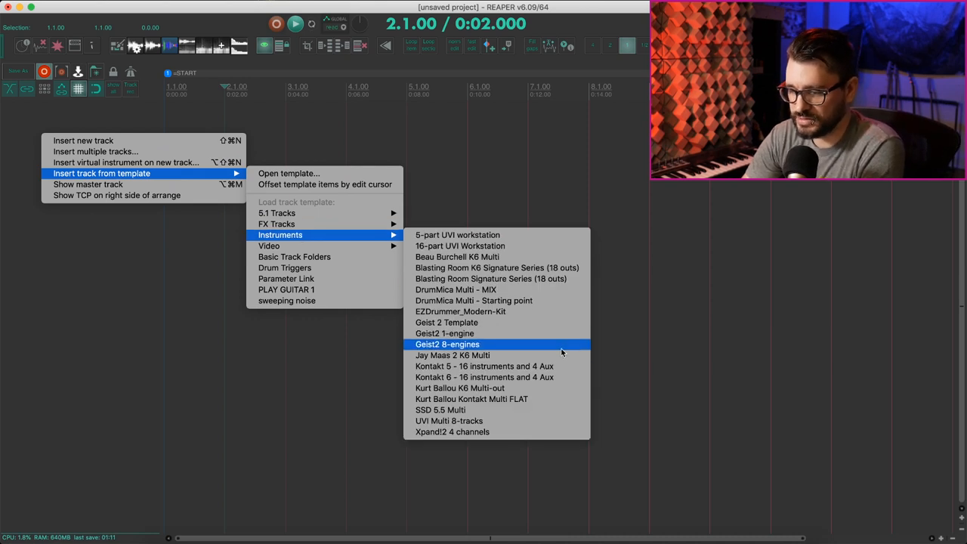
{"action": "left_click", "coordinate": [447, 345]}
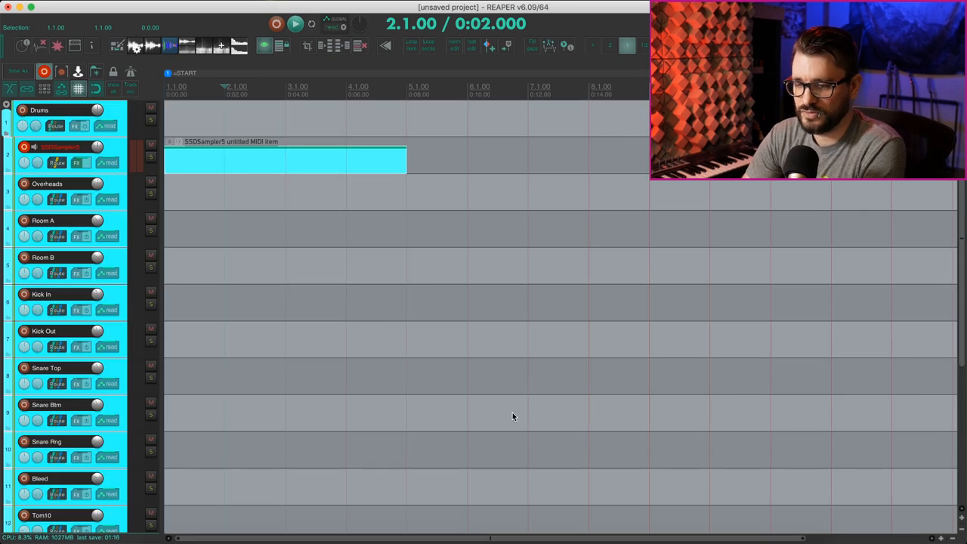
{"action": "mouse_move", "coordinate": [135, 227]}
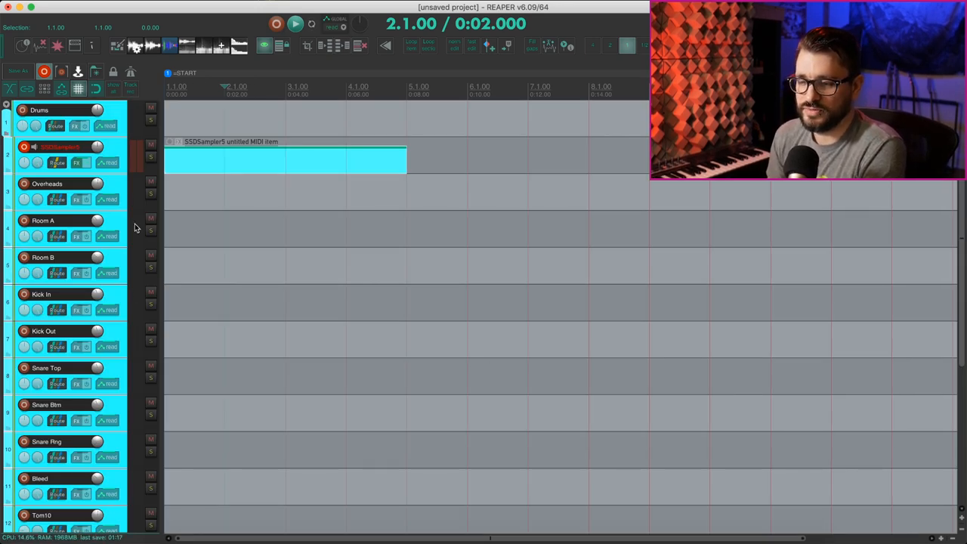
{"action": "mouse_move", "coordinate": [133, 351]}
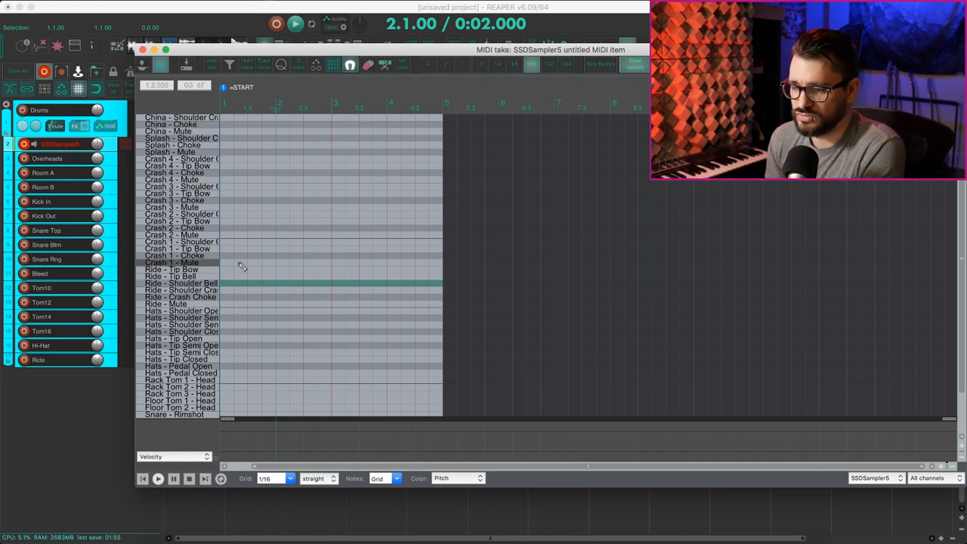
Step: Place a 44 092 Pop Straight groove from SSD 5 Core Pop onto the sampler track
{"action": "scroll", "scroll_direction": "down", "scroll_amount": 3}
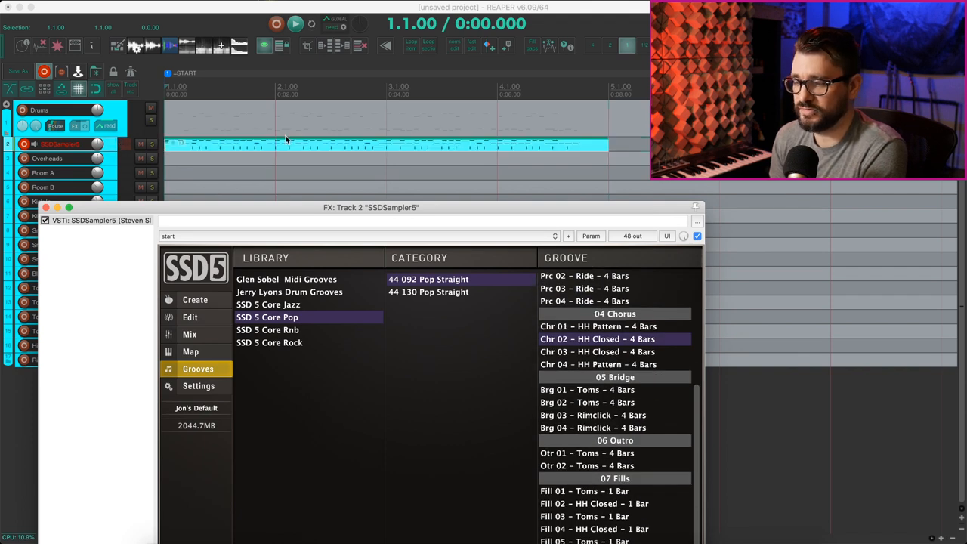
{"action": "left_click", "coordinate": [296, 24]}
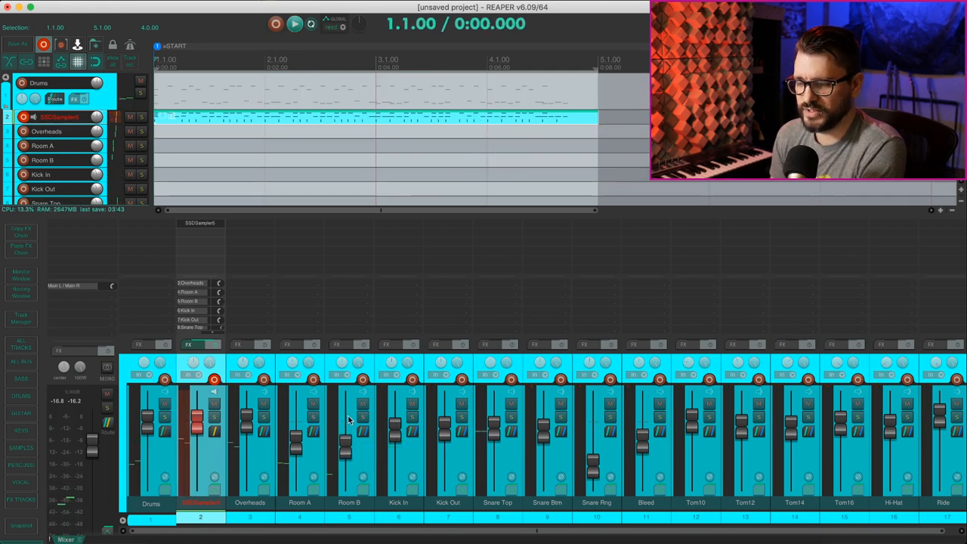
Step: Adjust the Room A mixer channel level to about -1.7 dB
{"action": "left_click_drag", "start_coordinate": [297, 417], "coordinate": [297, 438]}
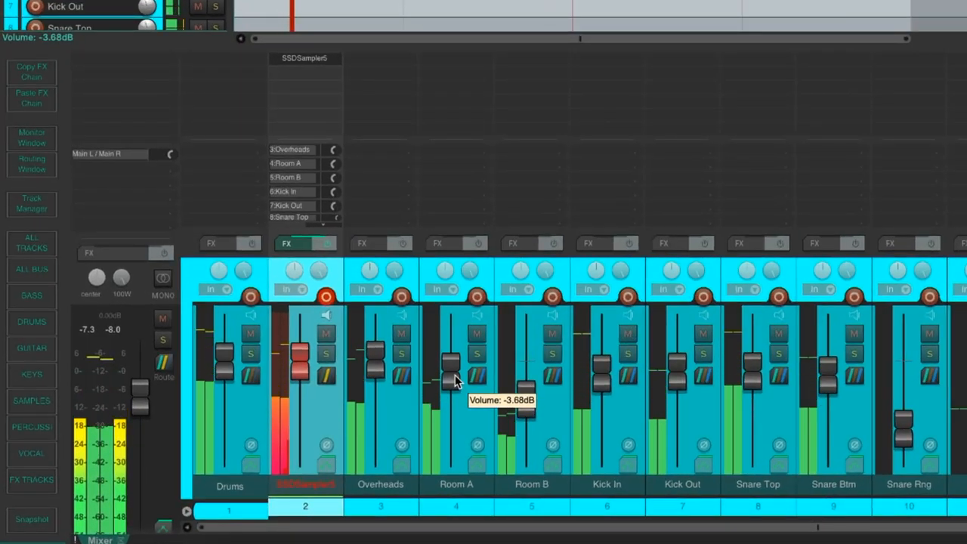
{"action": "left_click_drag", "start_coordinate": [451, 367], "coordinate": [451, 360]}
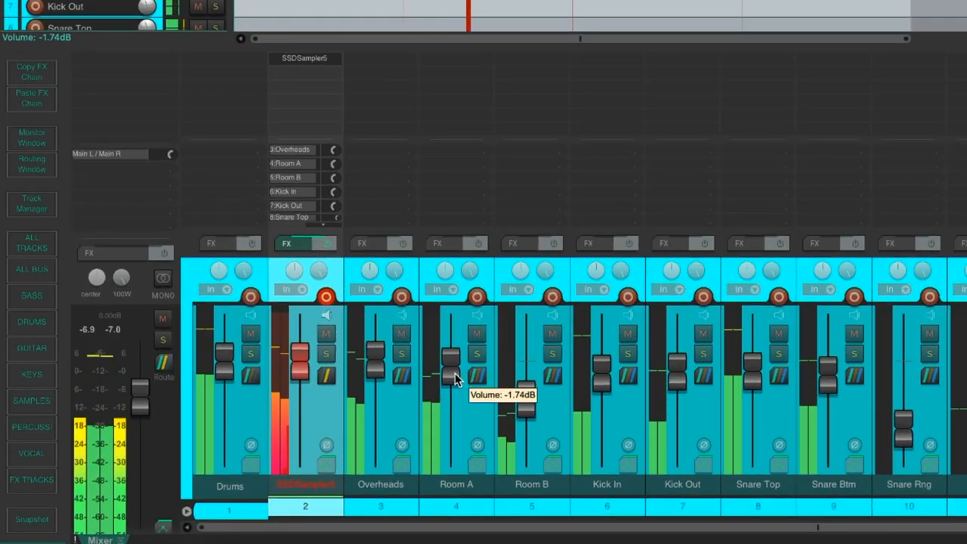
{"action": "left_click_drag", "start_coordinate": [450, 370], "coordinate": [529, 350]}
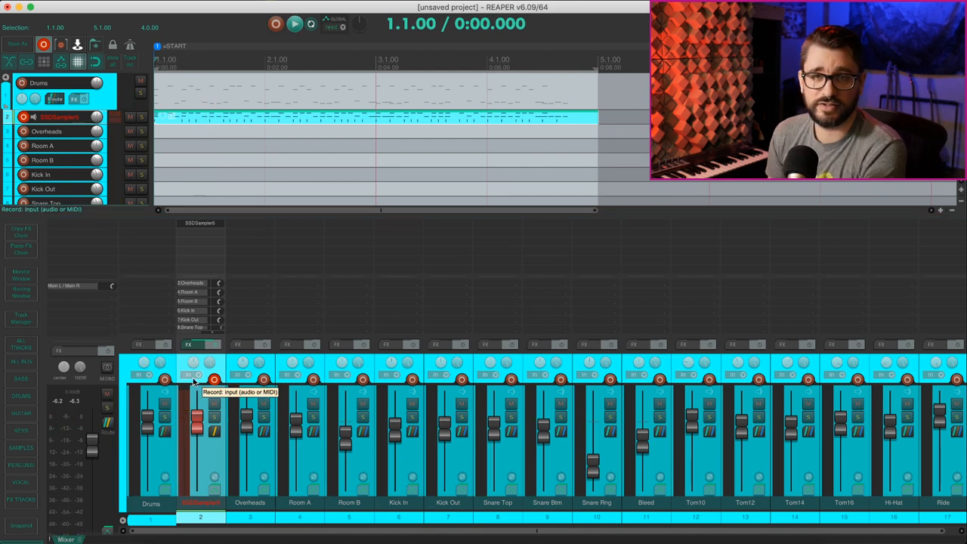
{"action": "mouse_move", "coordinate": [287, 224]}
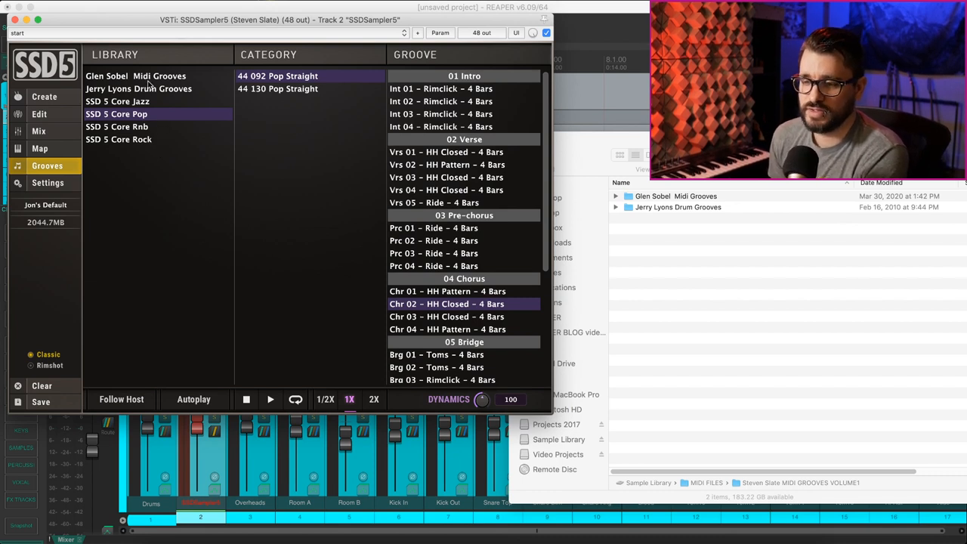
Step: Browse the Glen Sobel Midi Grooves folders and check SSD5 Settings' library base directory
{"action": "left_click", "coordinate": [136, 75]}
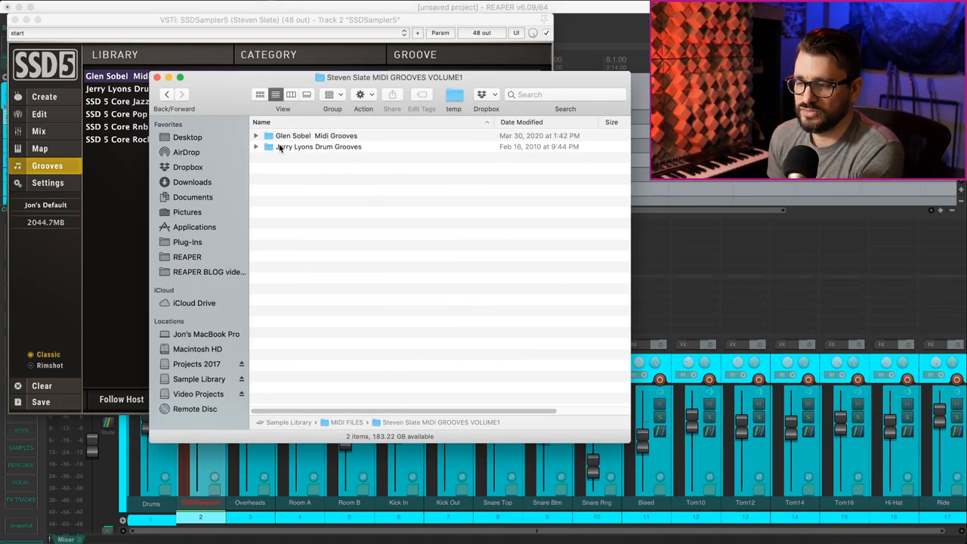
{"action": "left_click", "coordinate": [318, 136]}
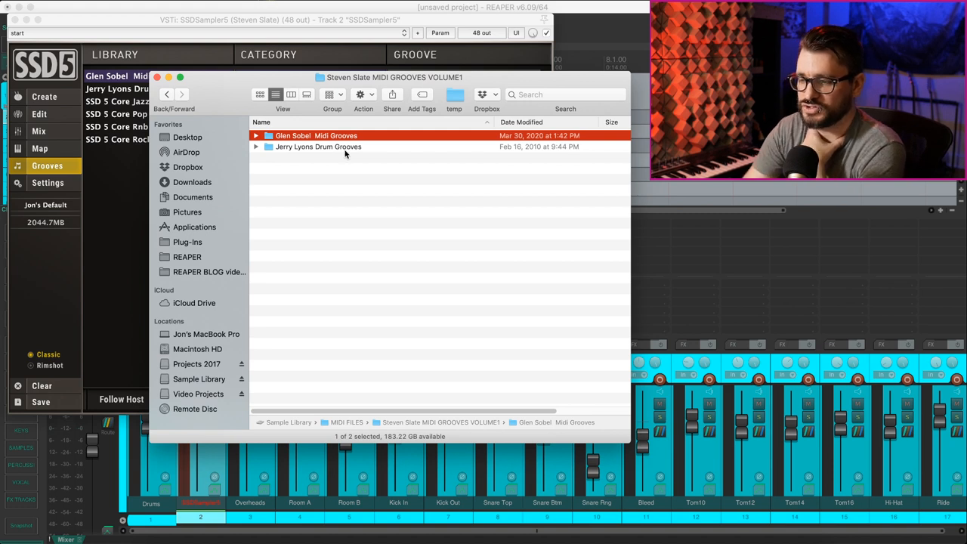
{"action": "left_click", "coordinate": [255, 136]}
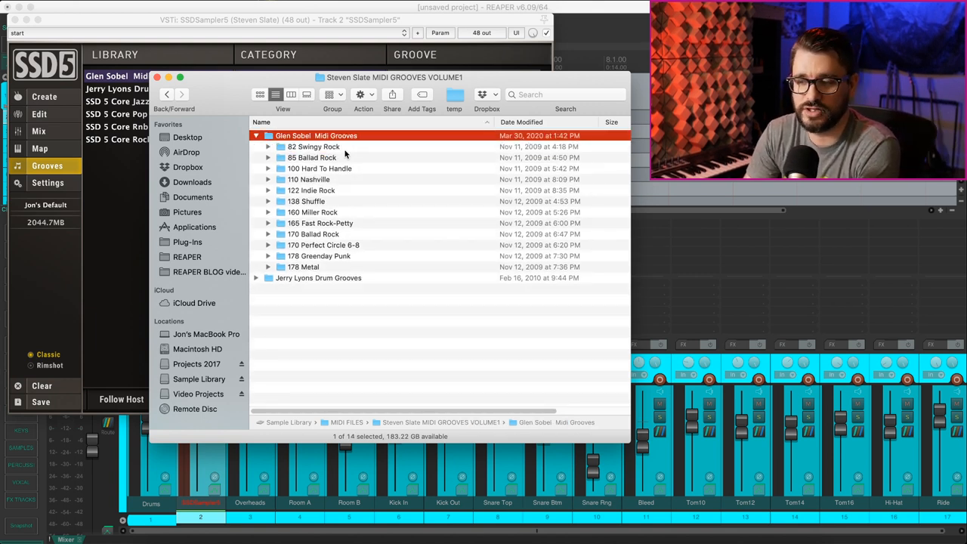
{"action": "left_click", "coordinate": [48, 181]}
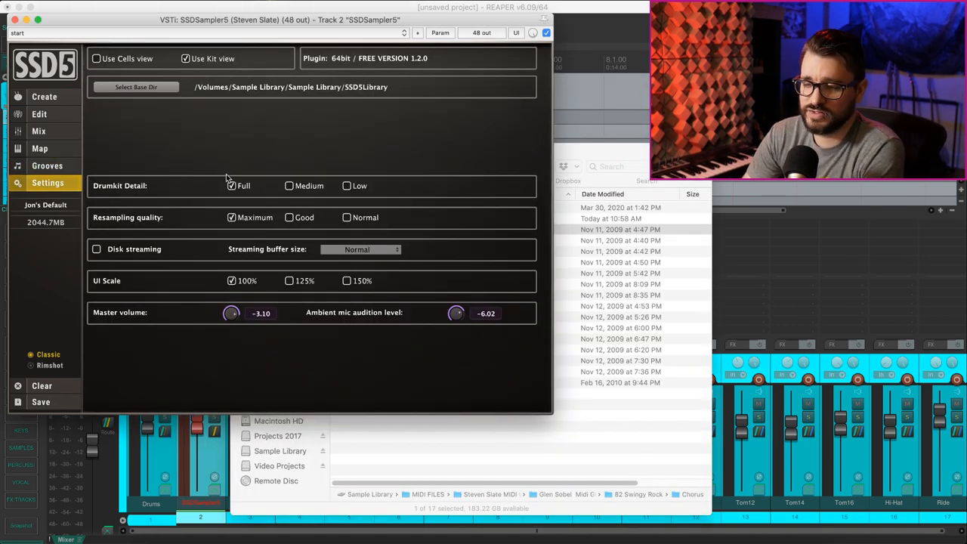
{"action": "mouse_move", "coordinate": [378, 102]}
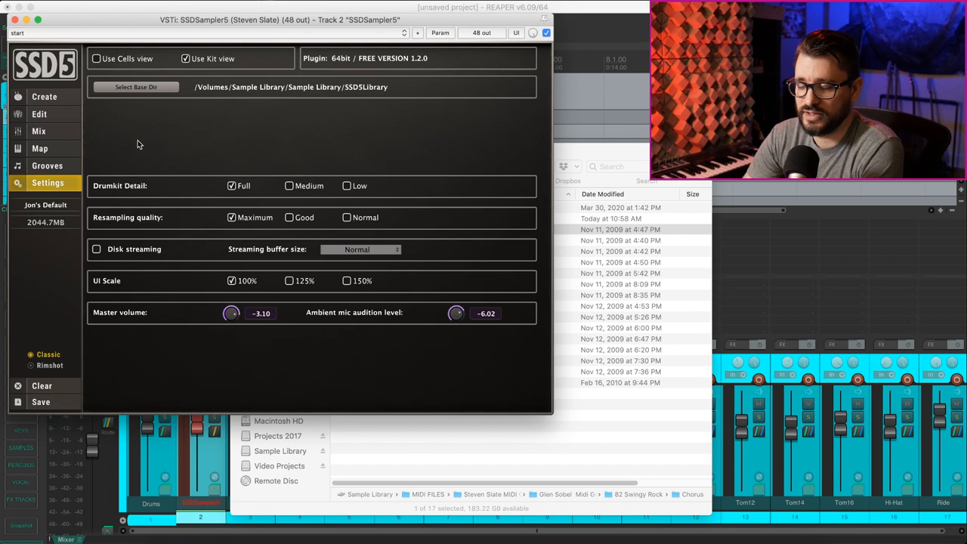
{"action": "left_click", "coordinate": [47, 165]}
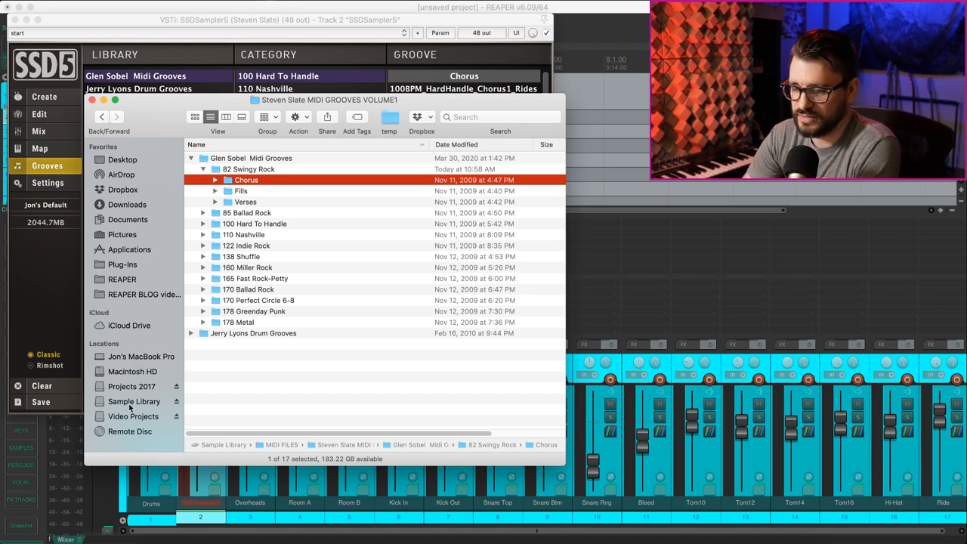
Step: Go to the Sample Library folder in Finder and select SSD5Library
{"action": "left_click", "coordinate": [133, 401]}
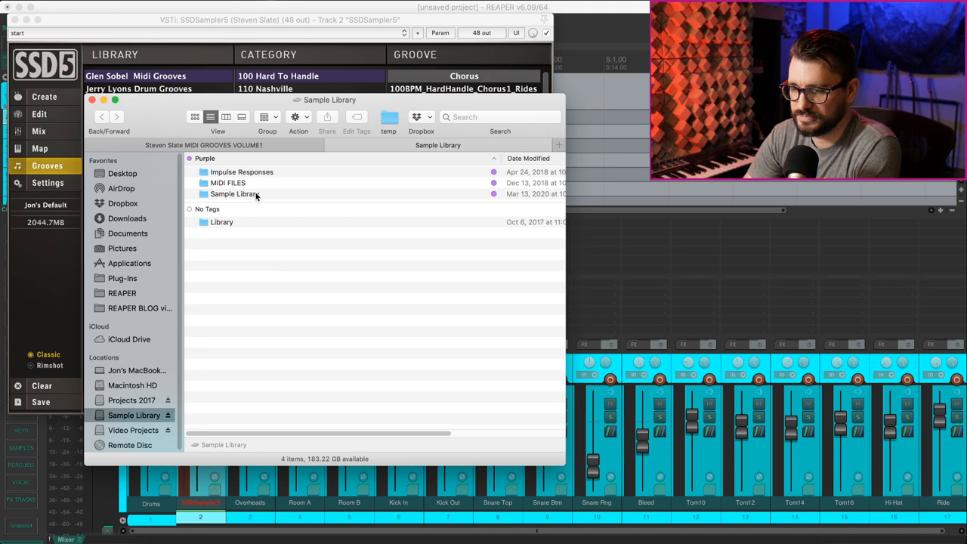
{"action": "left_click", "coordinate": [234, 193]}
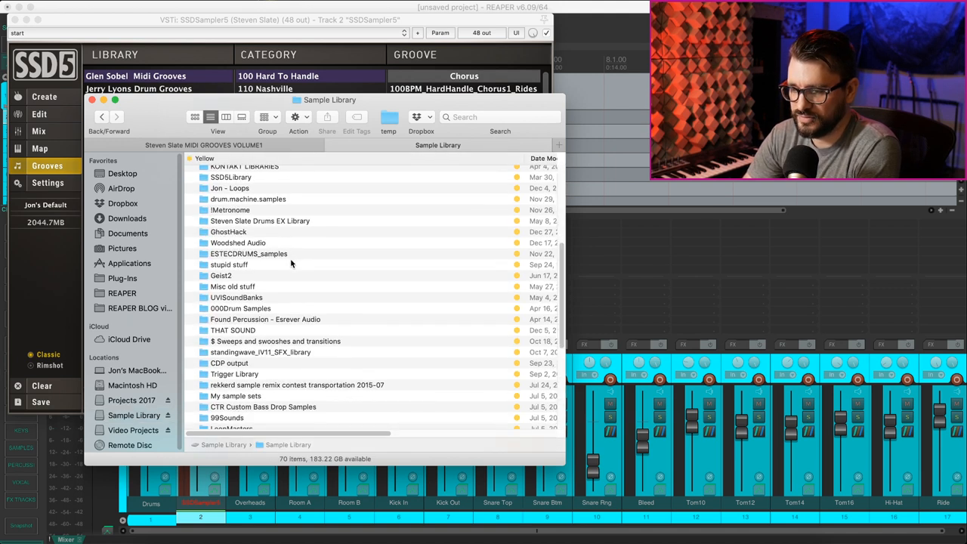
{"action": "left_click", "coordinate": [229, 193]}
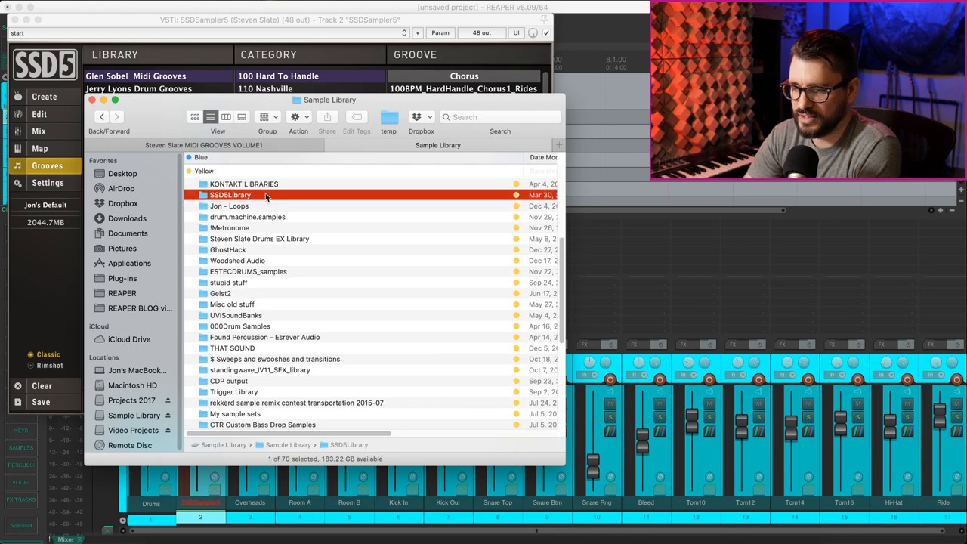
Step: Browse SSD5Library's Grooves folder, expanding SSD 5 Core Rnb's 01 Intro part and the Glen Sobel Midi Grooves library
{"action": "double_click", "coordinate": [230, 195]}
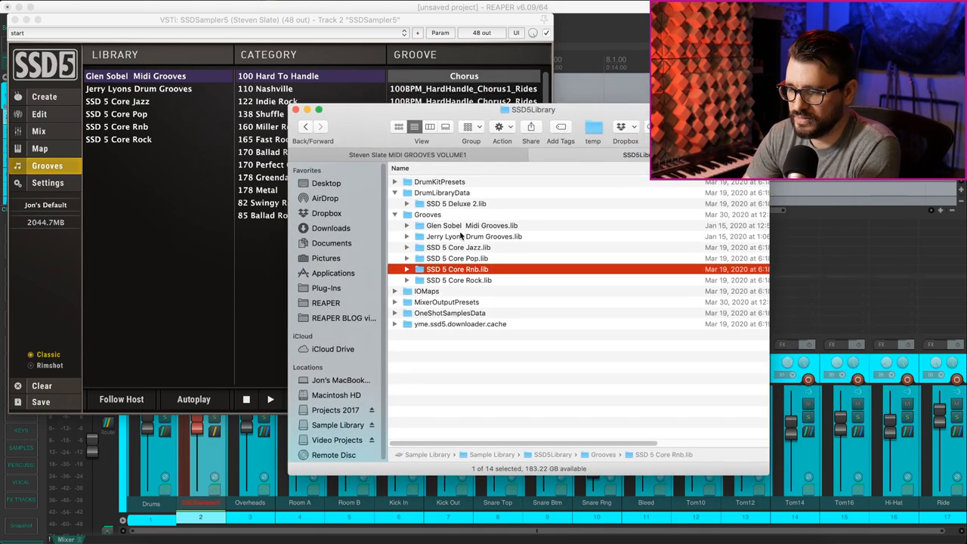
{"action": "left_click", "coordinate": [408, 269]}
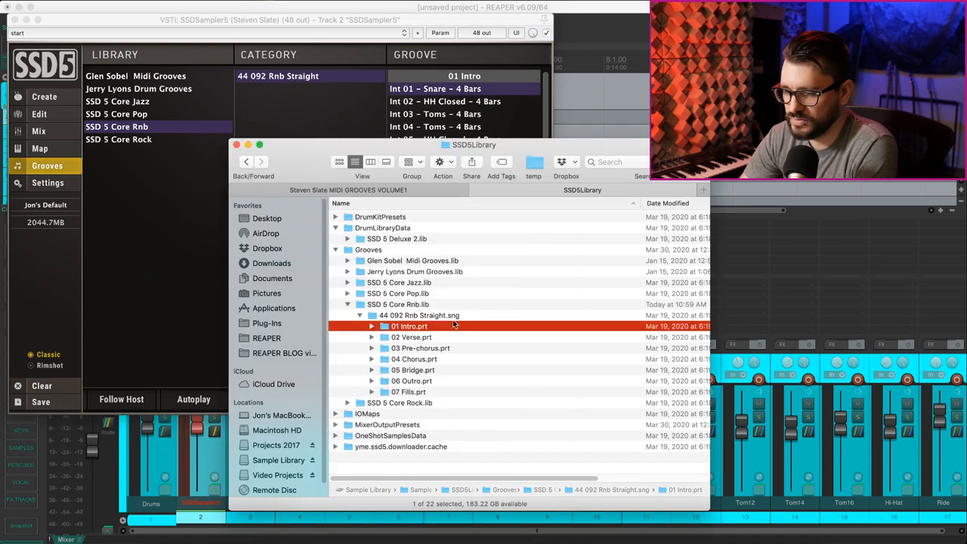
{"action": "mouse_move", "coordinate": [445, 329]}
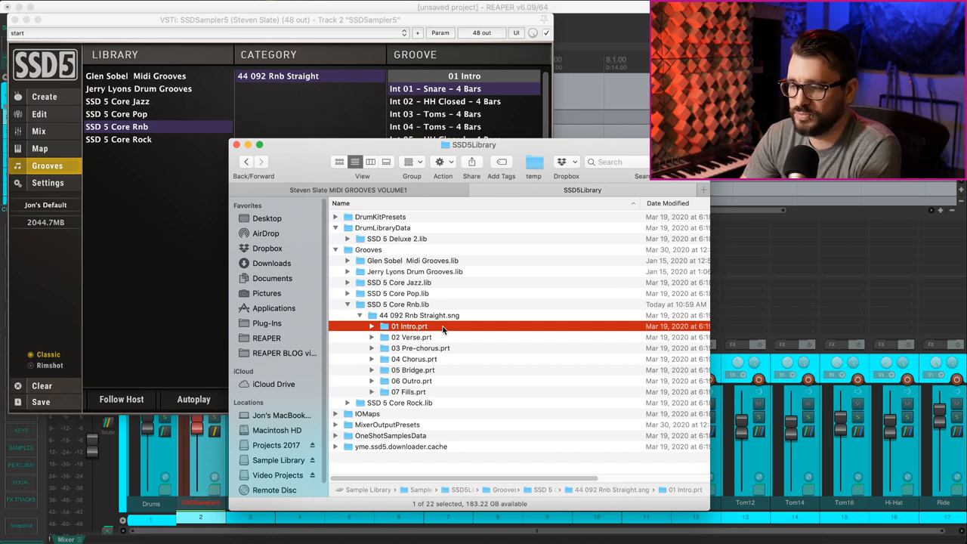
{"action": "left_click", "coordinate": [372, 327]}
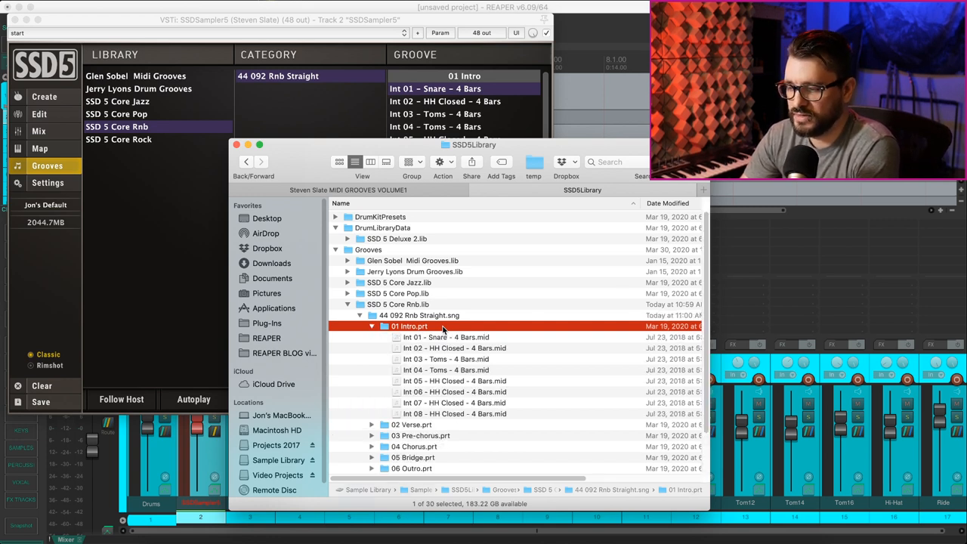
{"action": "left_click", "coordinate": [446, 337]}
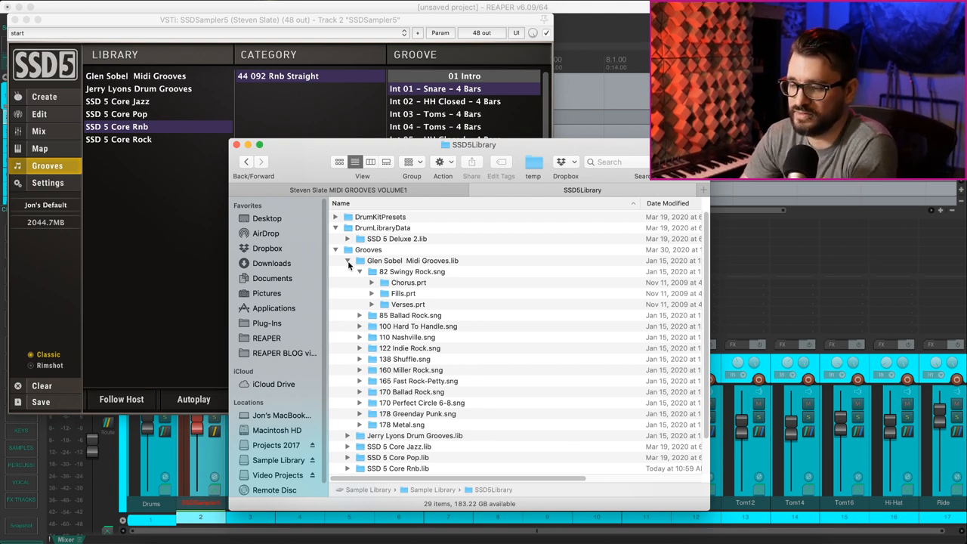
Step: Inspect the 82 Swingy Rock song's Chorus, Fills and Verses part folders in the Glen Sobel library
{"action": "left_click", "coordinate": [411, 272]}
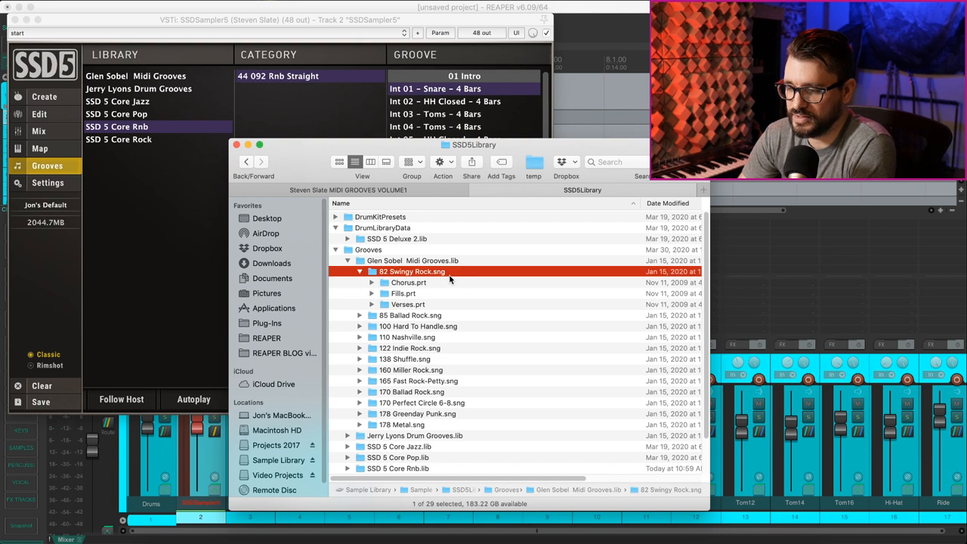
{"action": "left_click", "coordinate": [411, 260]}
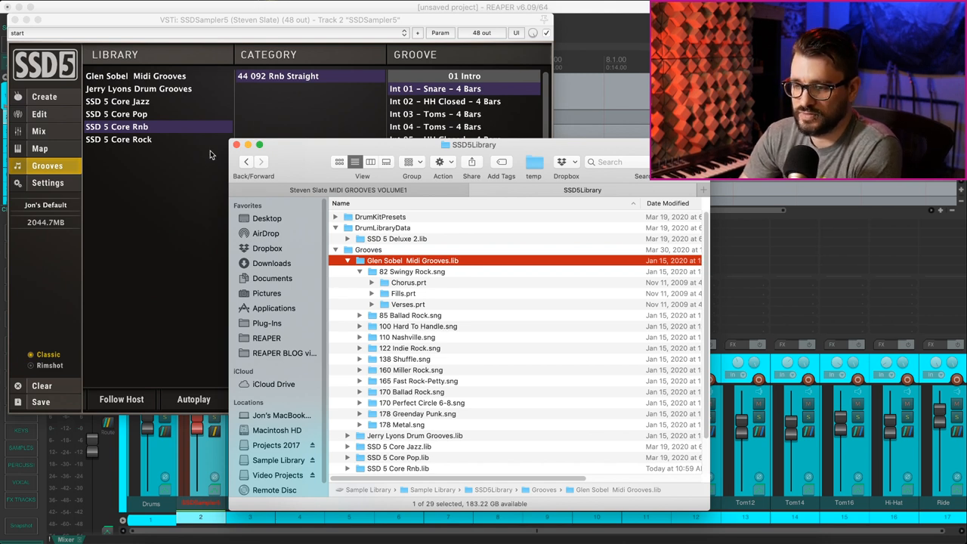
{"action": "mouse_move", "coordinate": [460, 280]}
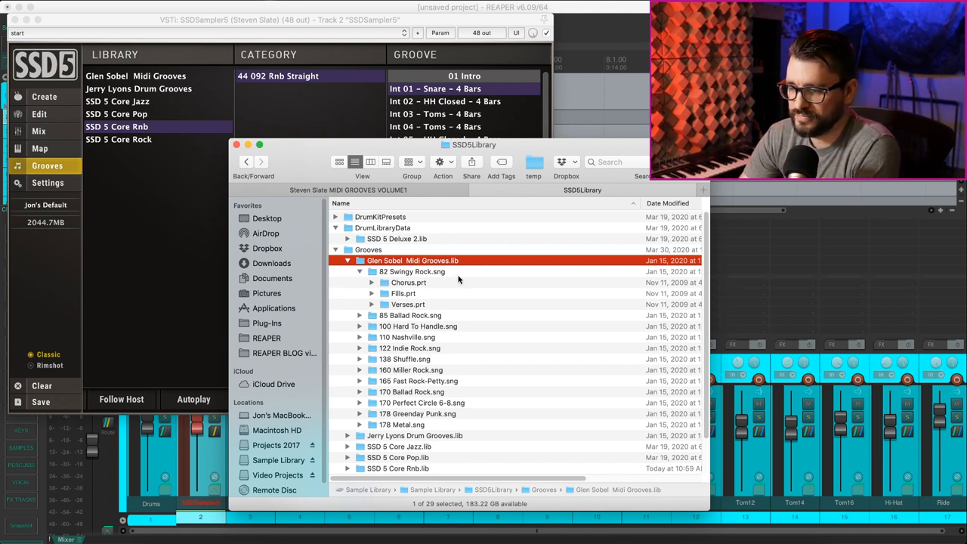
{"action": "left_click", "coordinate": [413, 272]}
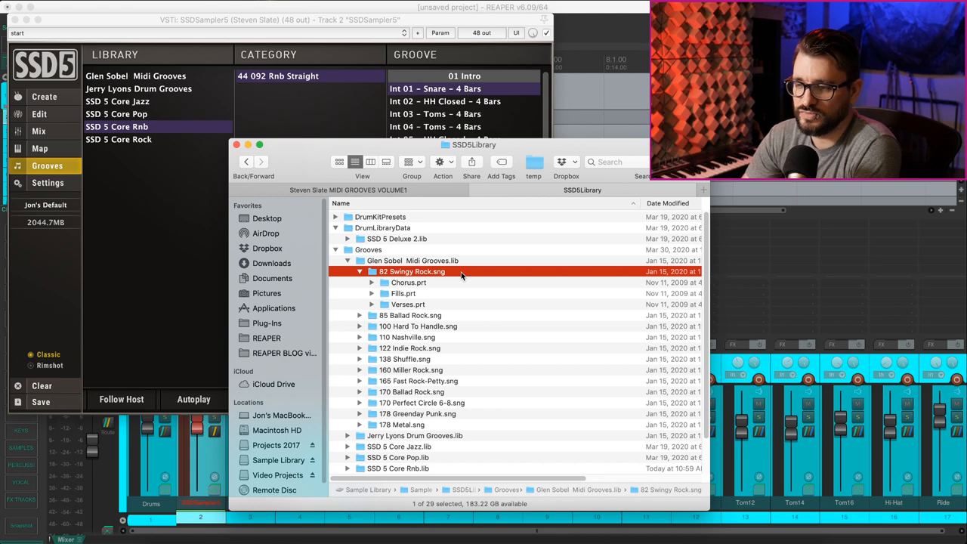
{"action": "left_click", "coordinate": [408, 283]}
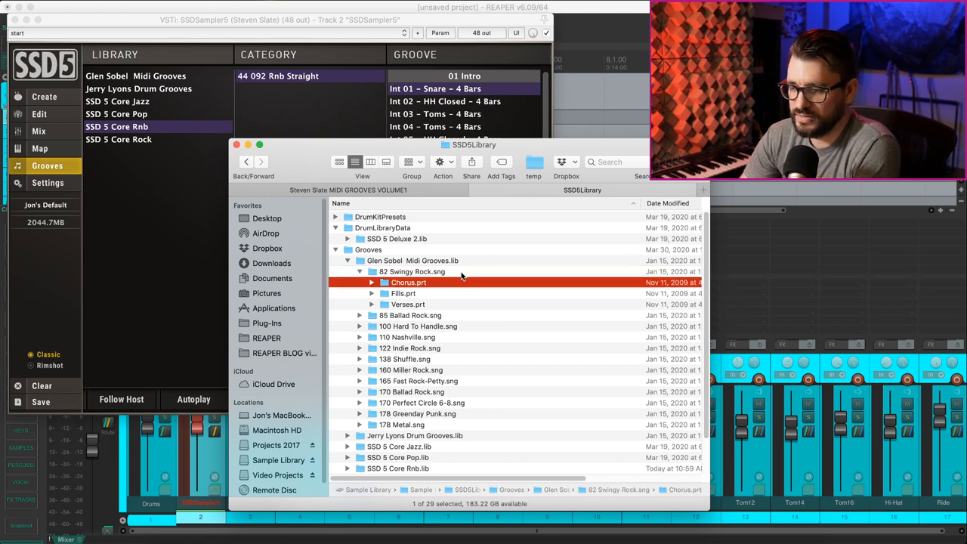
{"action": "left_click", "coordinate": [372, 283]}
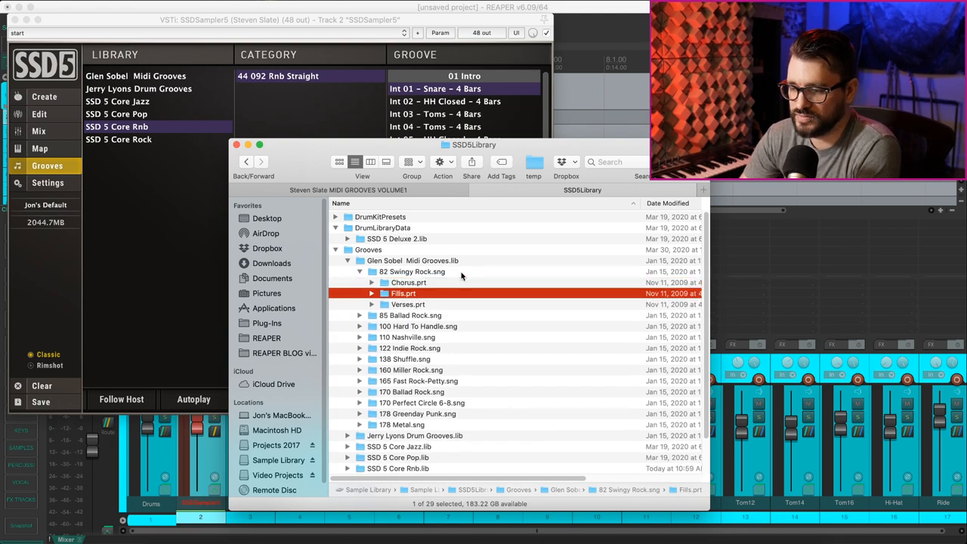
{"action": "left_click", "coordinate": [409, 305]}
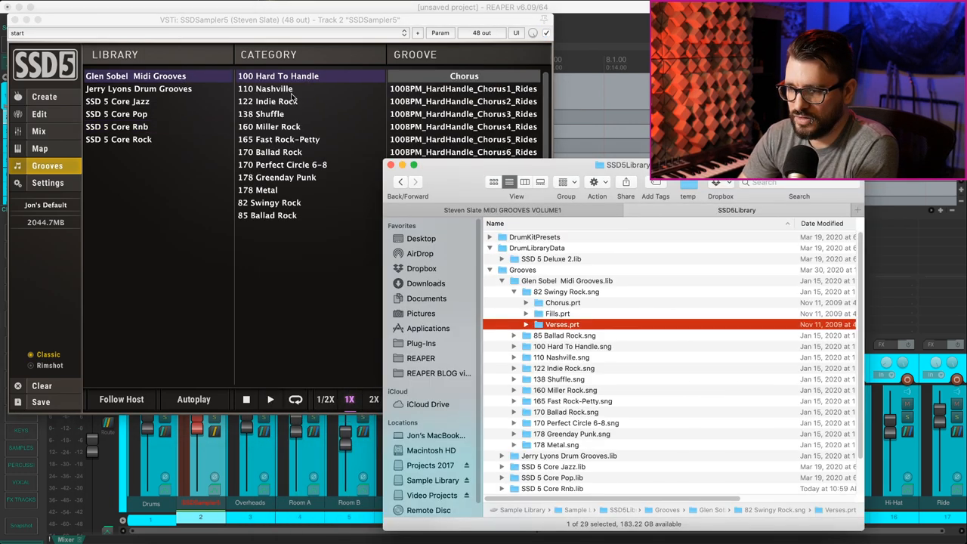
Step: Browse the grooves of 110 Nashville, 122 Indie Rock and 170 Perfect Circle 6-8 in SSD5
{"action": "left_click", "coordinate": [269, 151]}
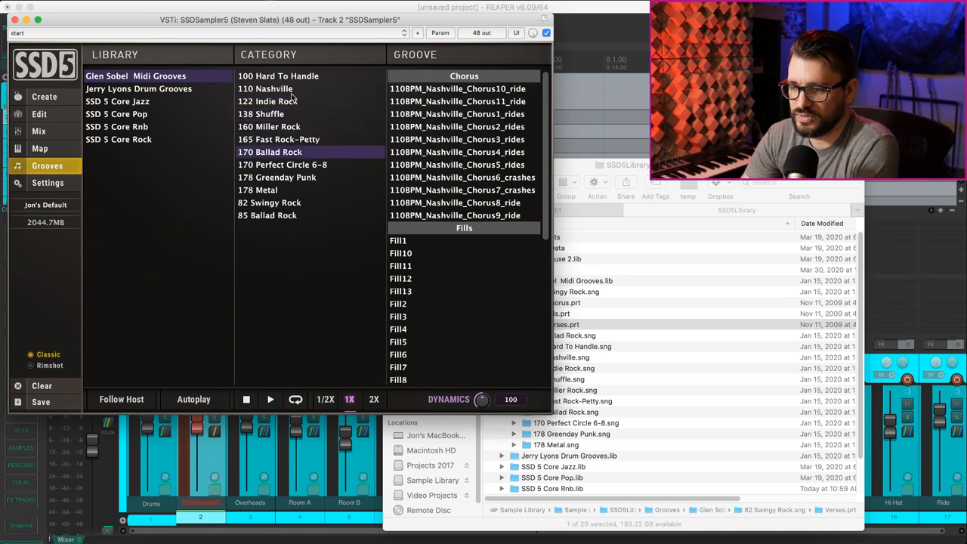
{"action": "left_click", "coordinate": [267, 101]}
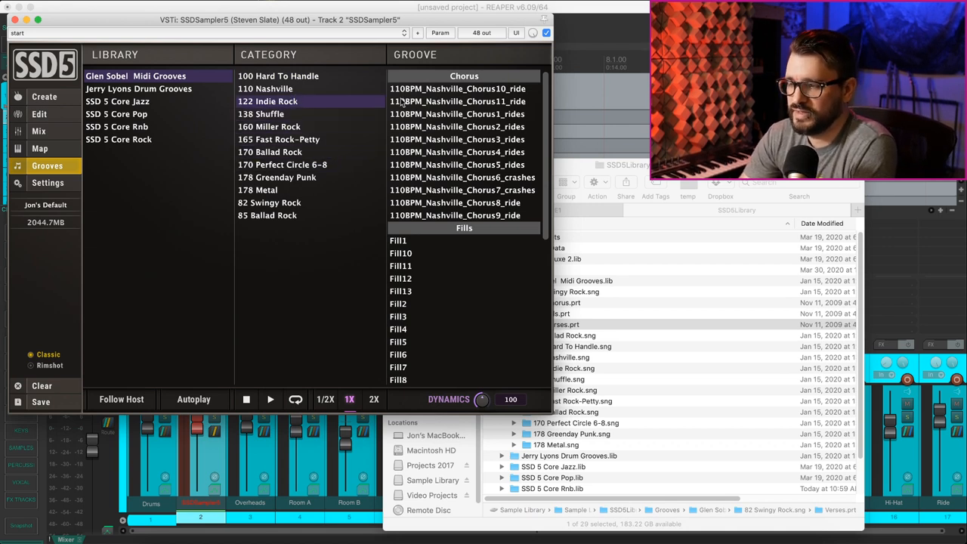
{"action": "left_click", "coordinate": [268, 100]}
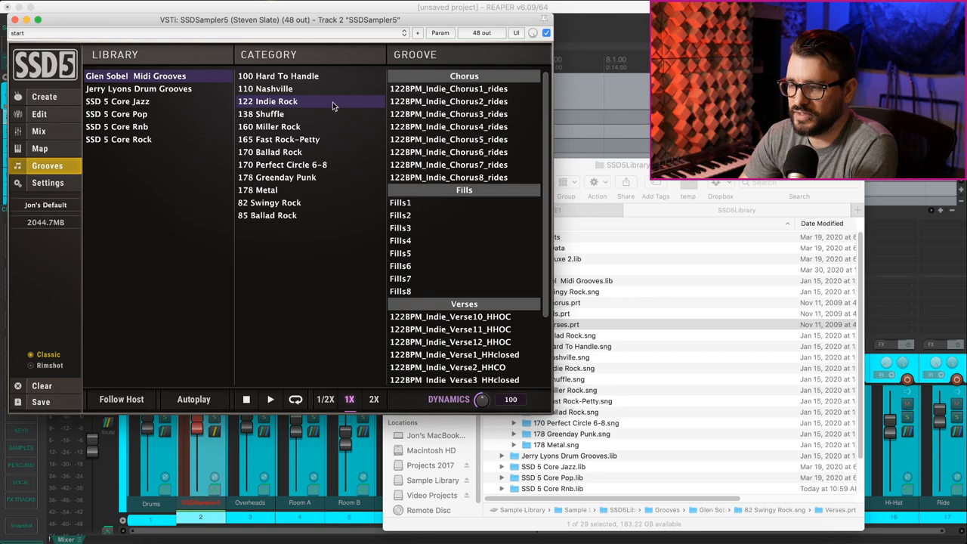
{"action": "scroll", "scroll_direction": "down", "scroll_amount": 3}
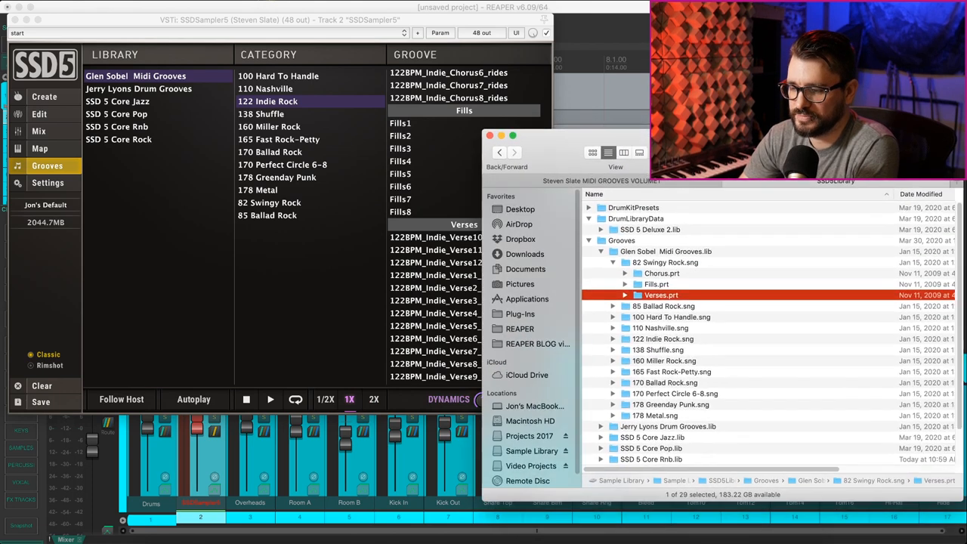
{"action": "left_click", "coordinate": [281, 165]}
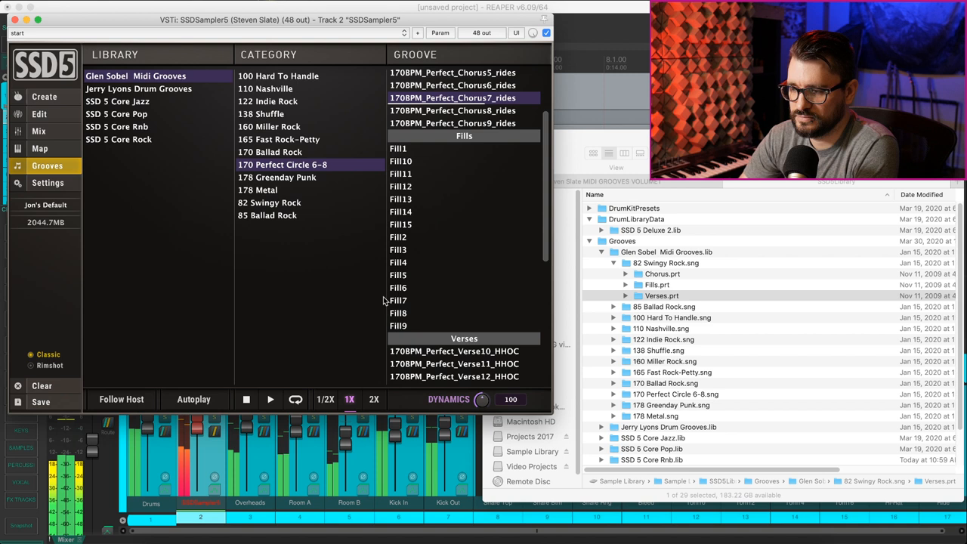
{"action": "mouse_move", "coordinate": [431, 230]}
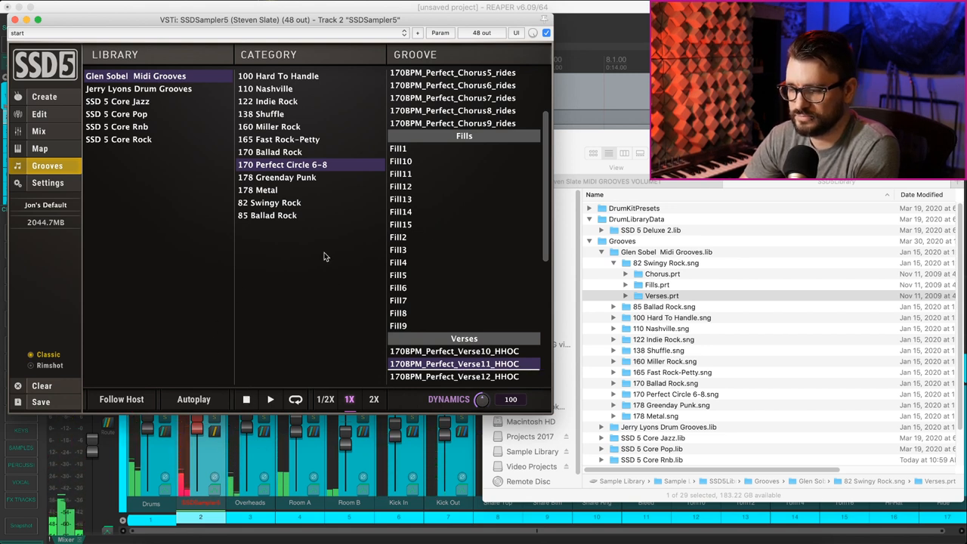
{"action": "mouse_move", "coordinate": [299, 305]}
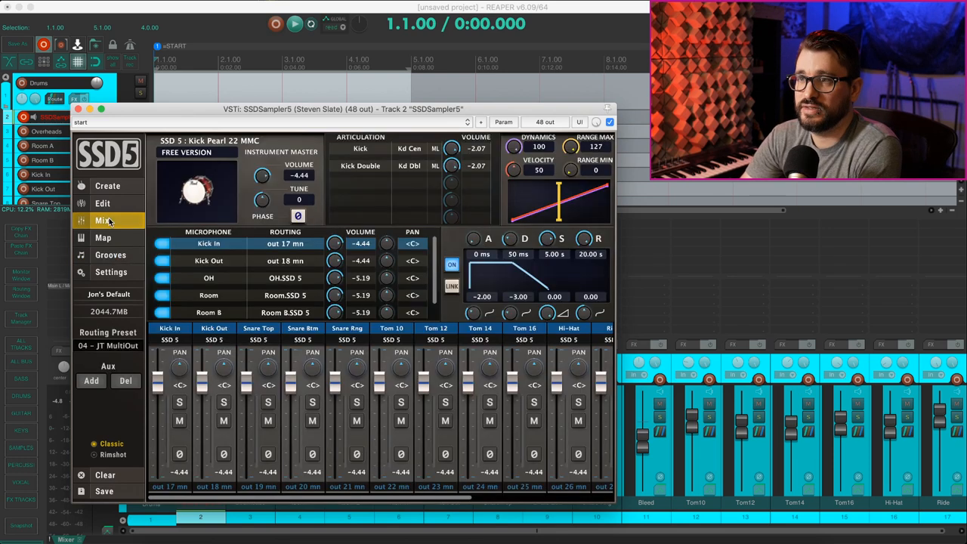
Step: Load the Extra Tight user kit preset, check its envelopes on the Mix page, and return to Grooves
{"action": "left_click", "coordinate": [107, 186]}
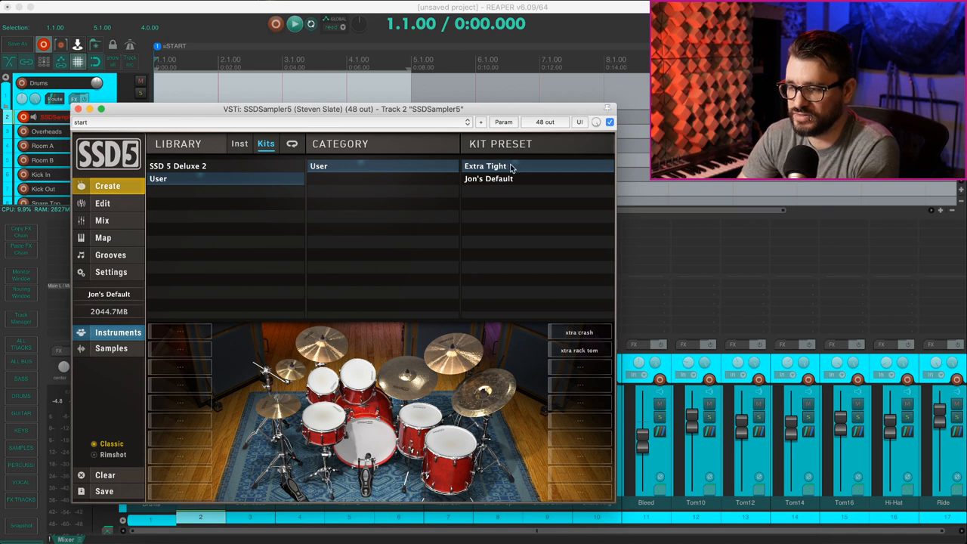
{"action": "left_click", "coordinate": [484, 165]}
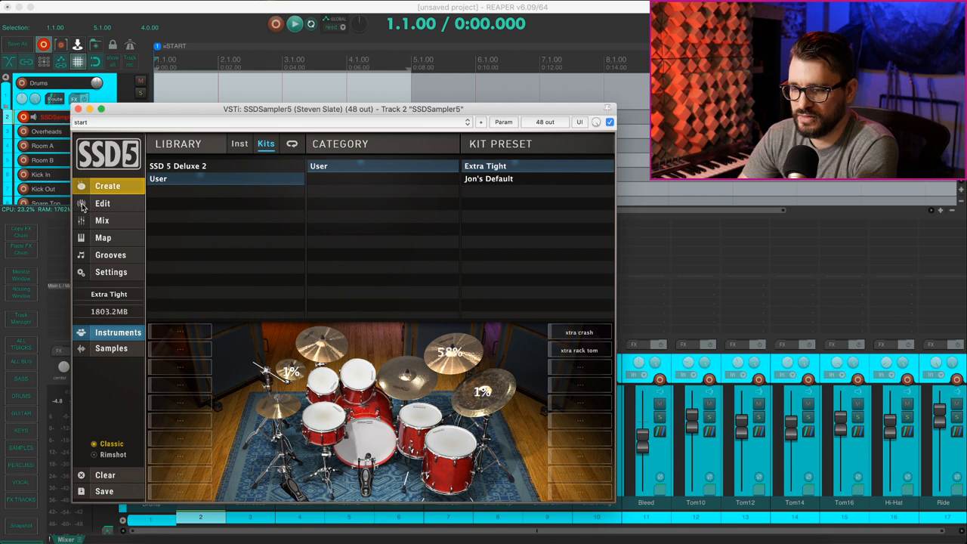
{"action": "left_click", "coordinate": [103, 221]}
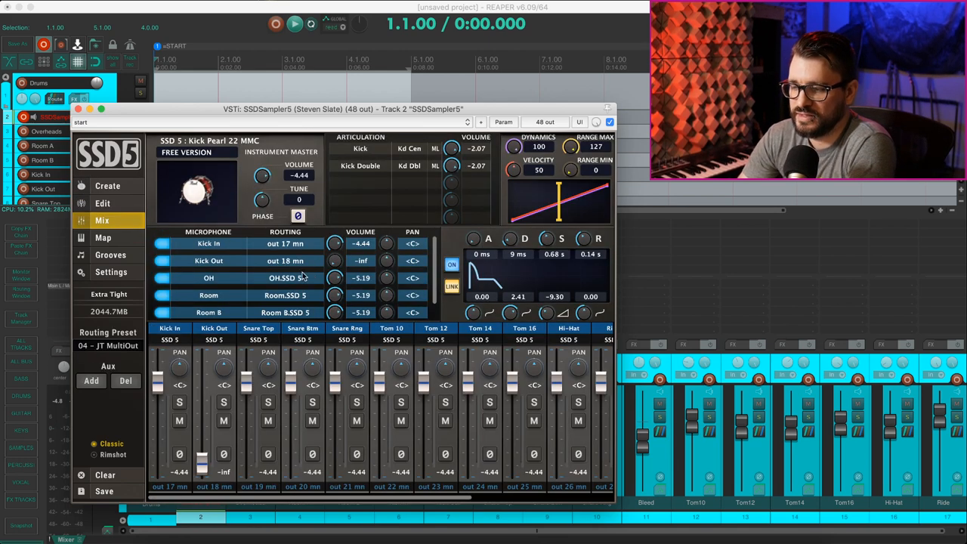
{"action": "left_click", "coordinate": [215, 328]}
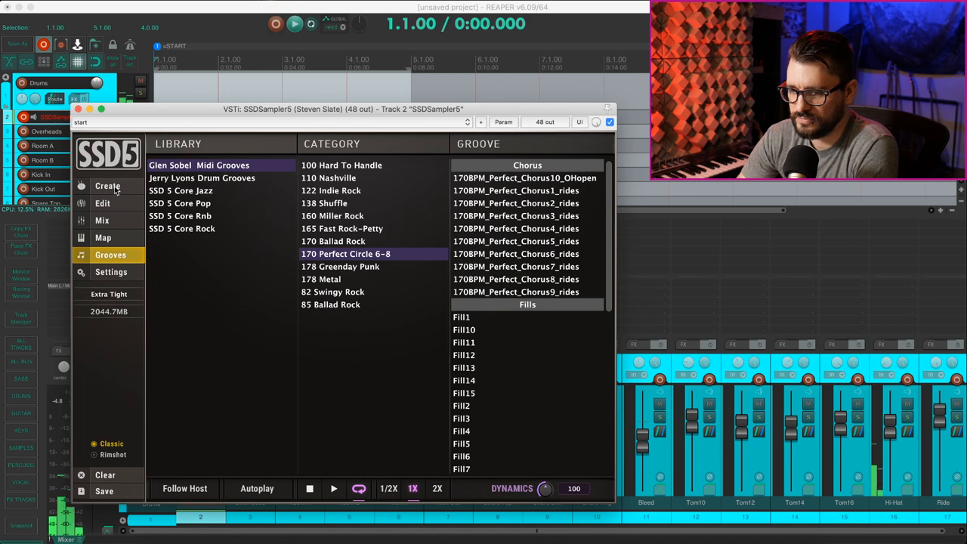
{"action": "left_click", "coordinate": [103, 202]}
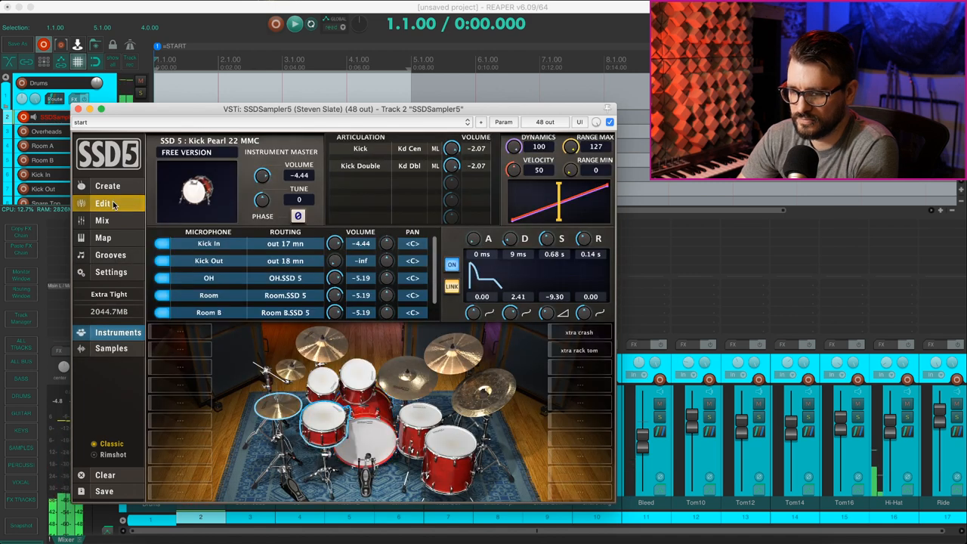
{"action": "left_click", "coordinate": [102, 221]}
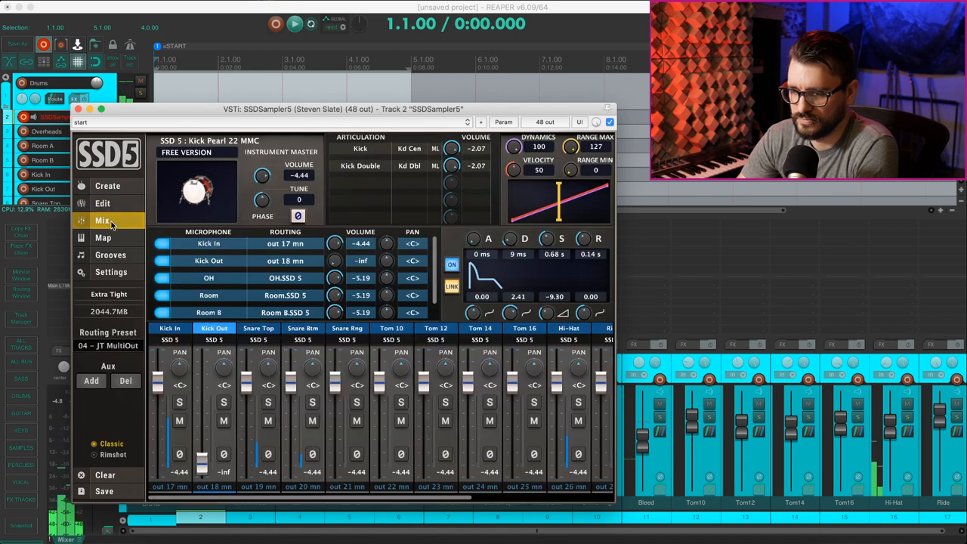
{"action": "left_click", "coordinate": [258, 328]}
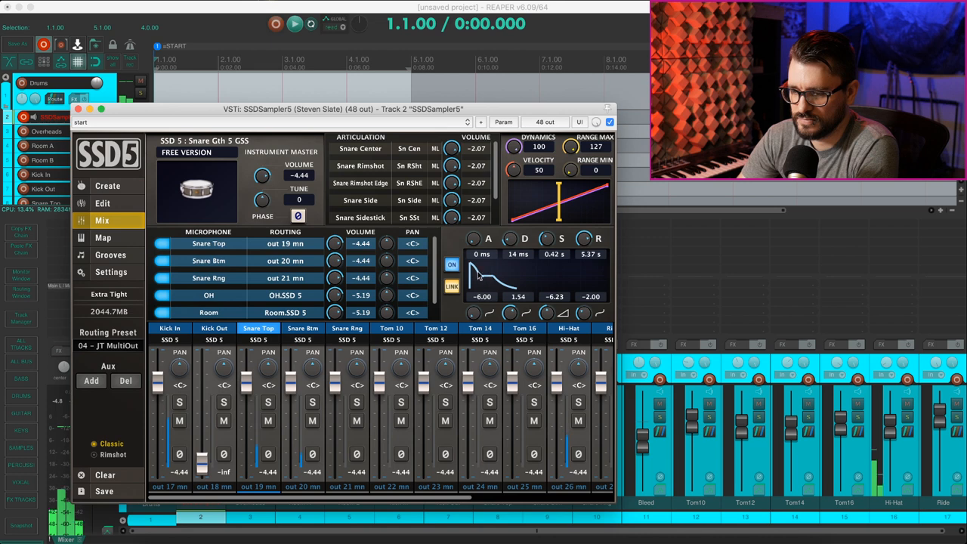
{"action": "left_click", "coordinate": [170, 328]}
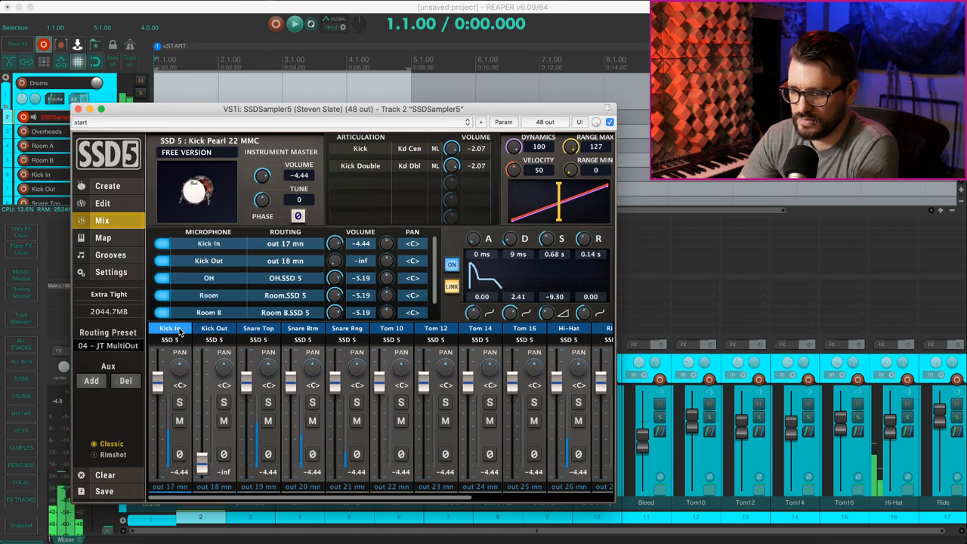
{"action": "left_click", "coordinate": [452, 264]}
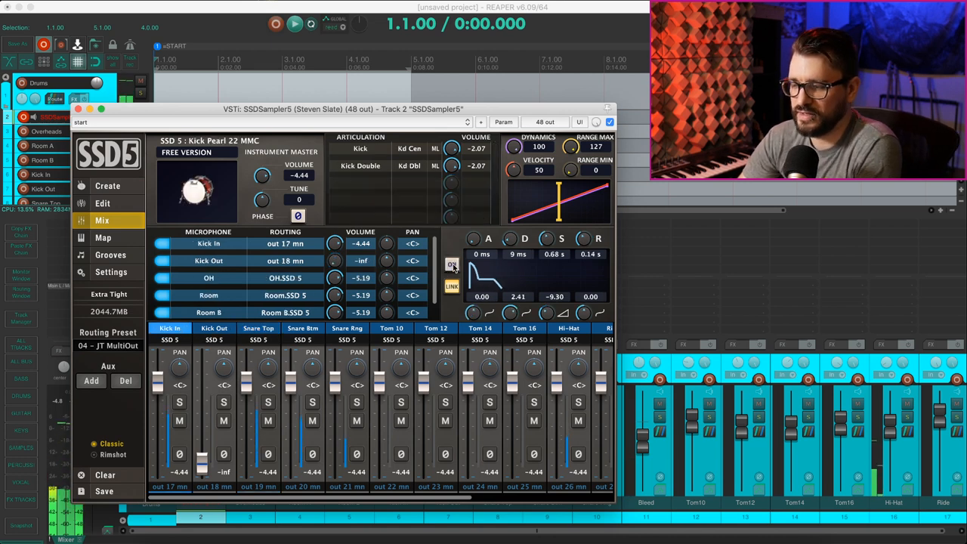
{"action": "left_click", "coordinate": [452, 264]}
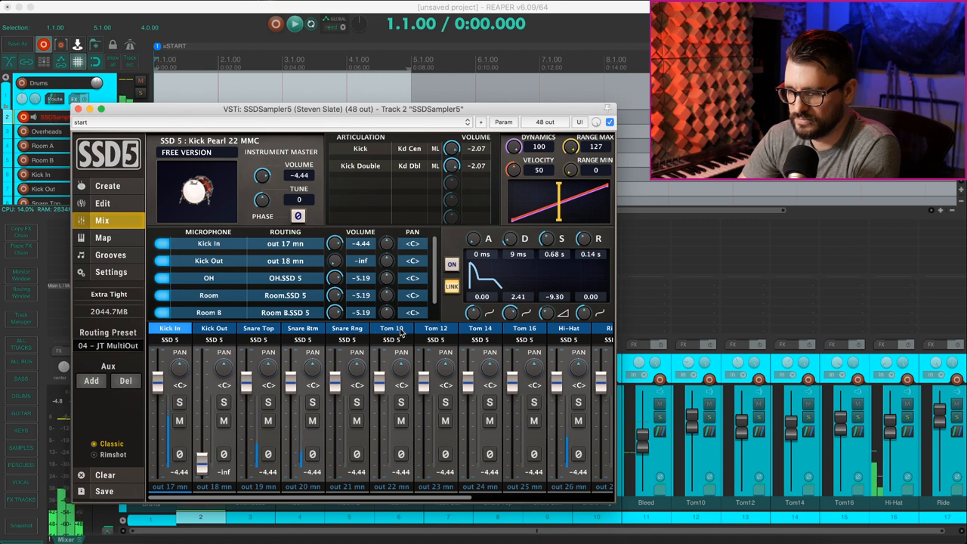
{"action": "left_click", "coordinate": [568, 328]}
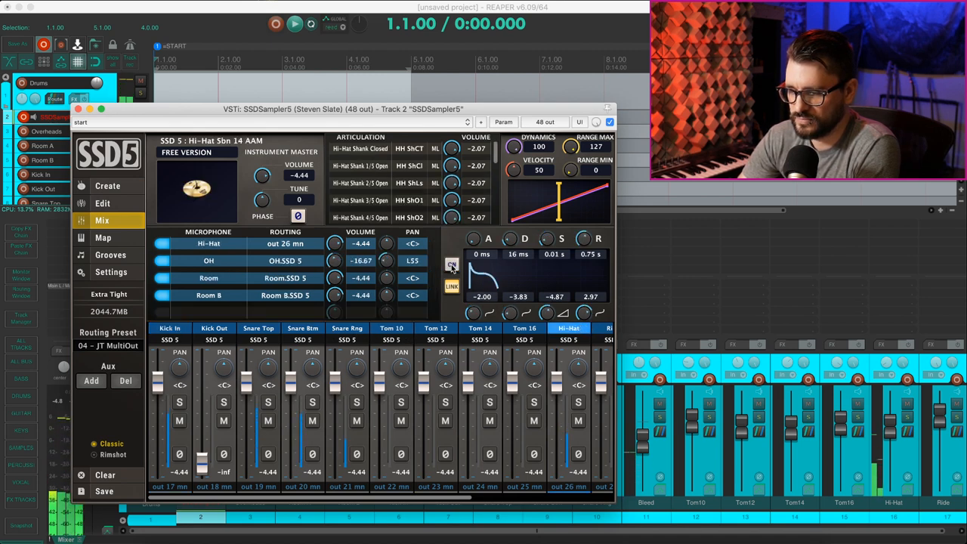
{"action": "left_click", "coordinate": [451, 264]}
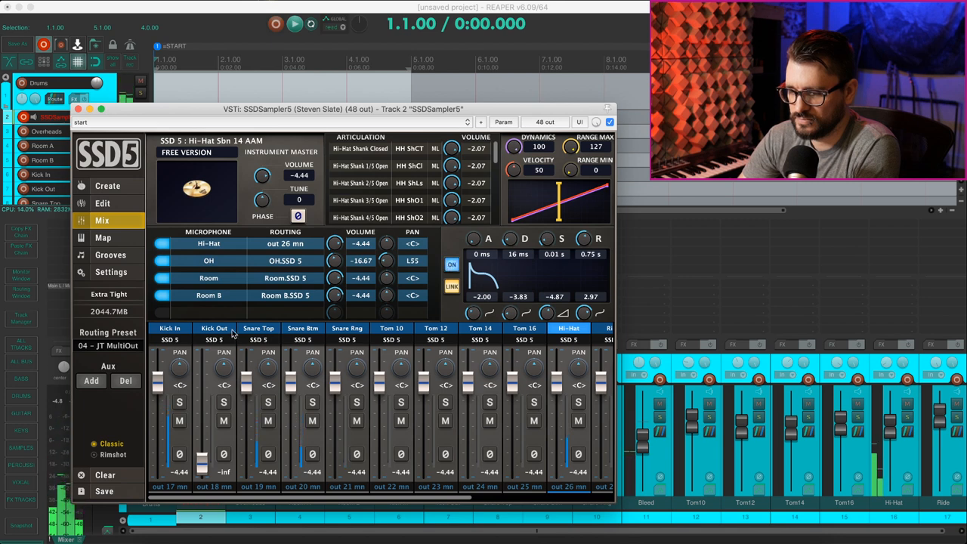
{"action": "left_click", "coordinate": [258, 328]}
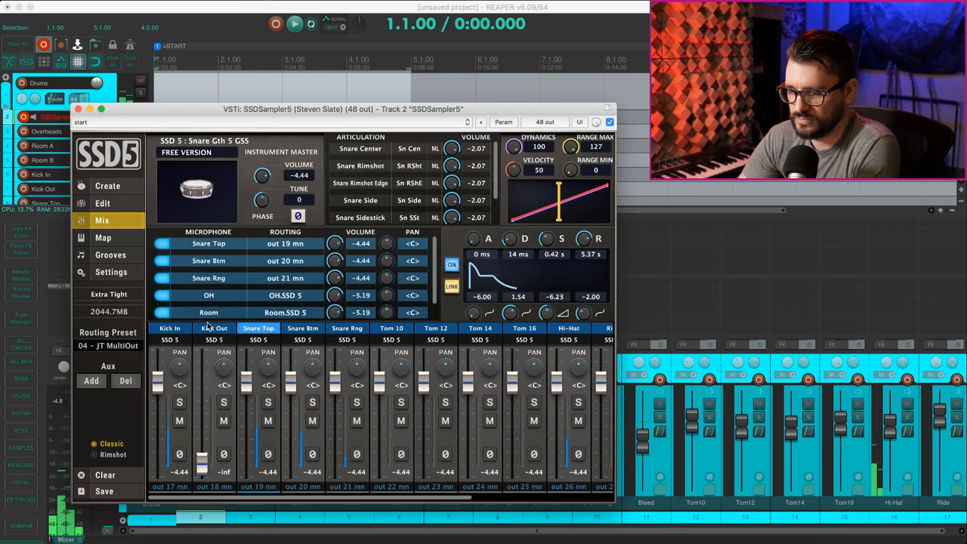
{"action": "left_click", "coordinate": [169, 328]}
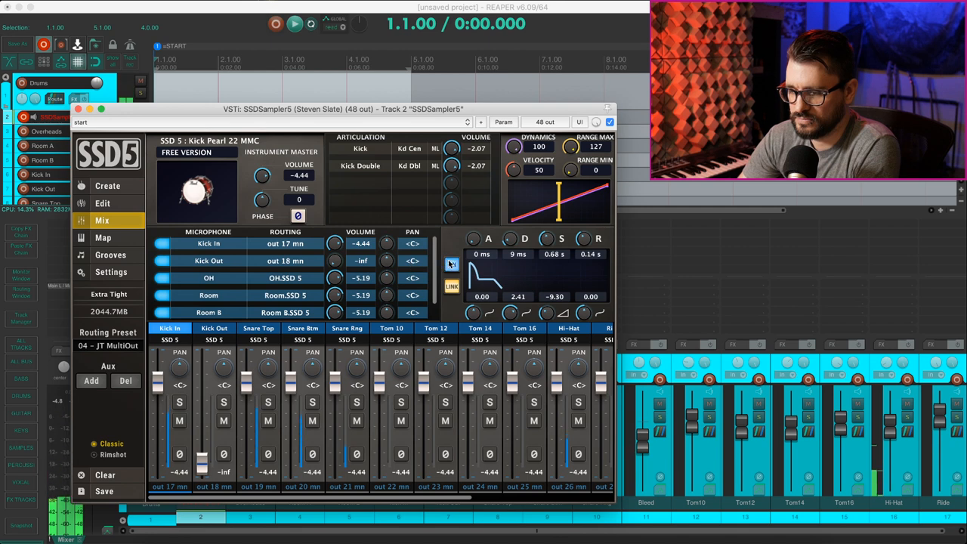
{"action": "left_click", "coordinate": [110, 254]}
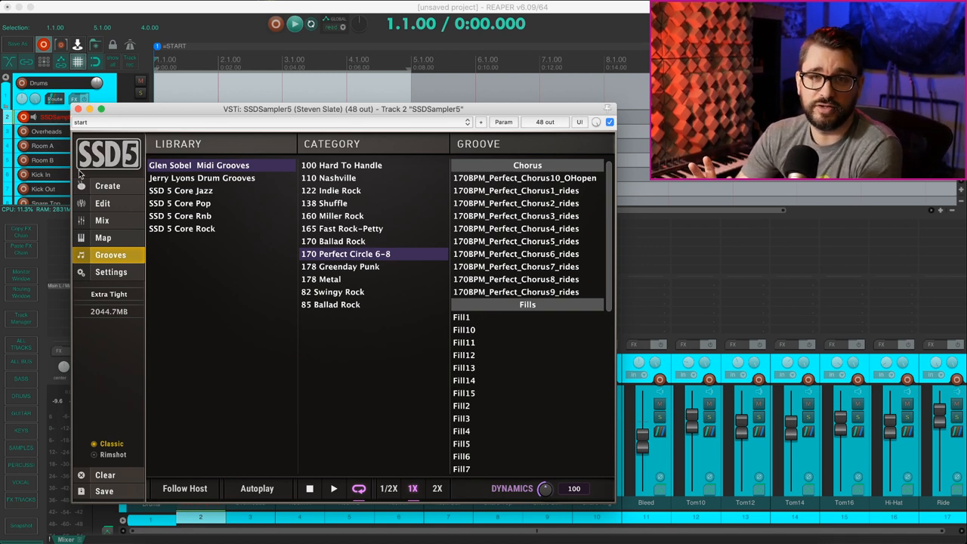
Step: Load the Deluxe 2 Free Dry'n Tight rock kit, check its mixer routing, and return to Grooves
{"action": "left_click", "coordinate": [103, 203]}
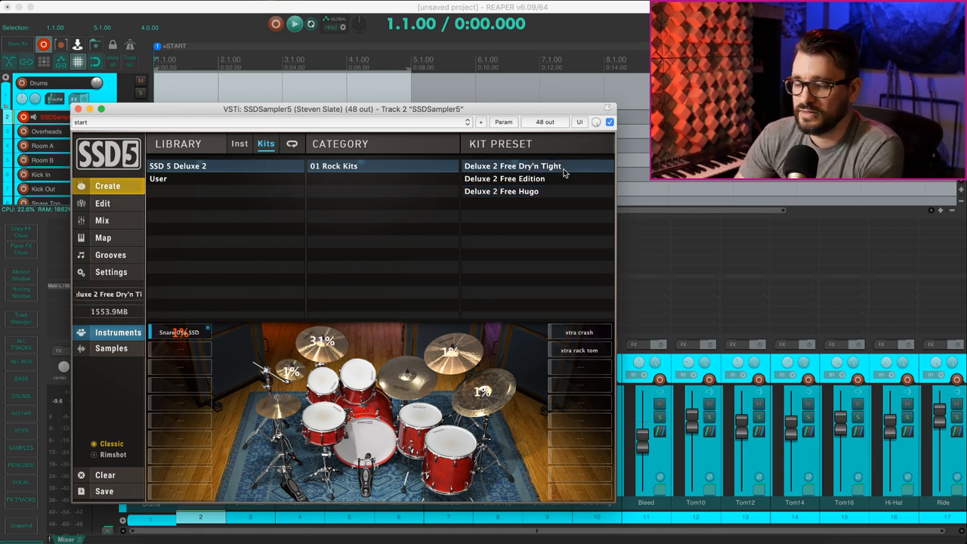
{"action": "left_click", "coordinate": [513, 165]}
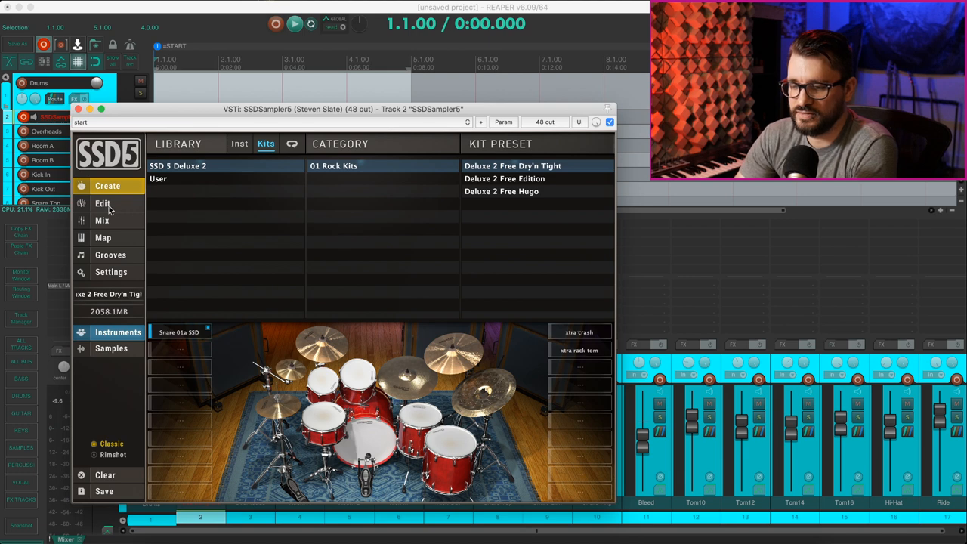
{"action": "left_click", "coordinate": [110, 254]}
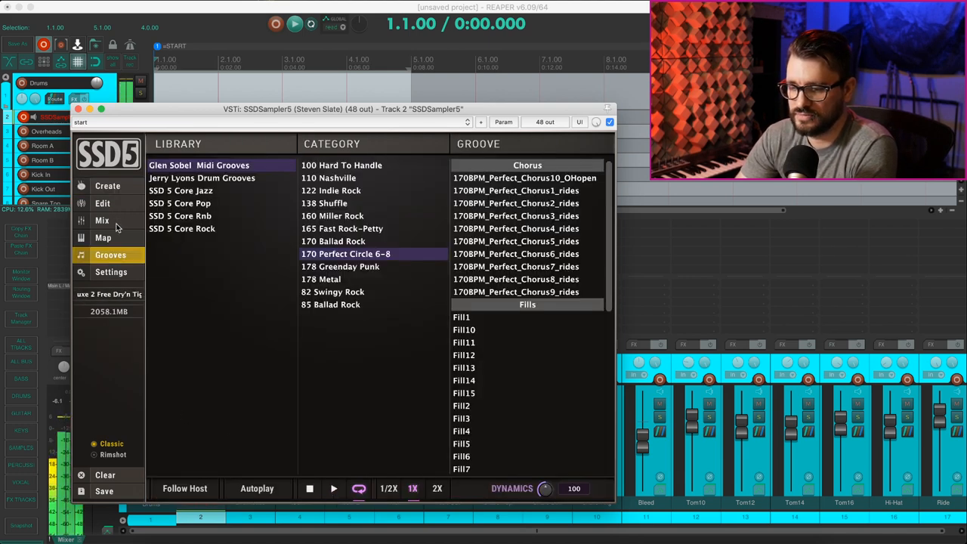
{"action": "left_click", "coordinate": [103, 221]}
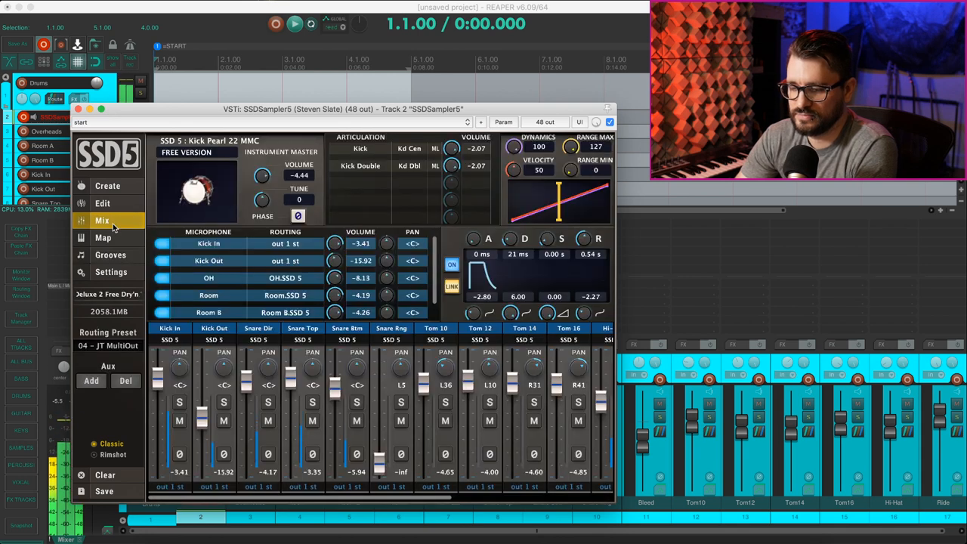
{"action": "left_click", "coordinate": [110, 254]}
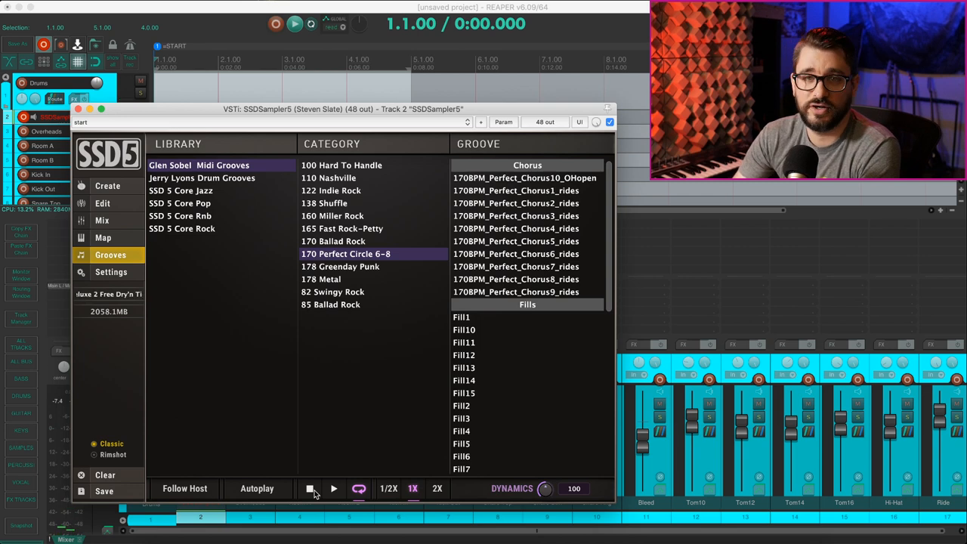